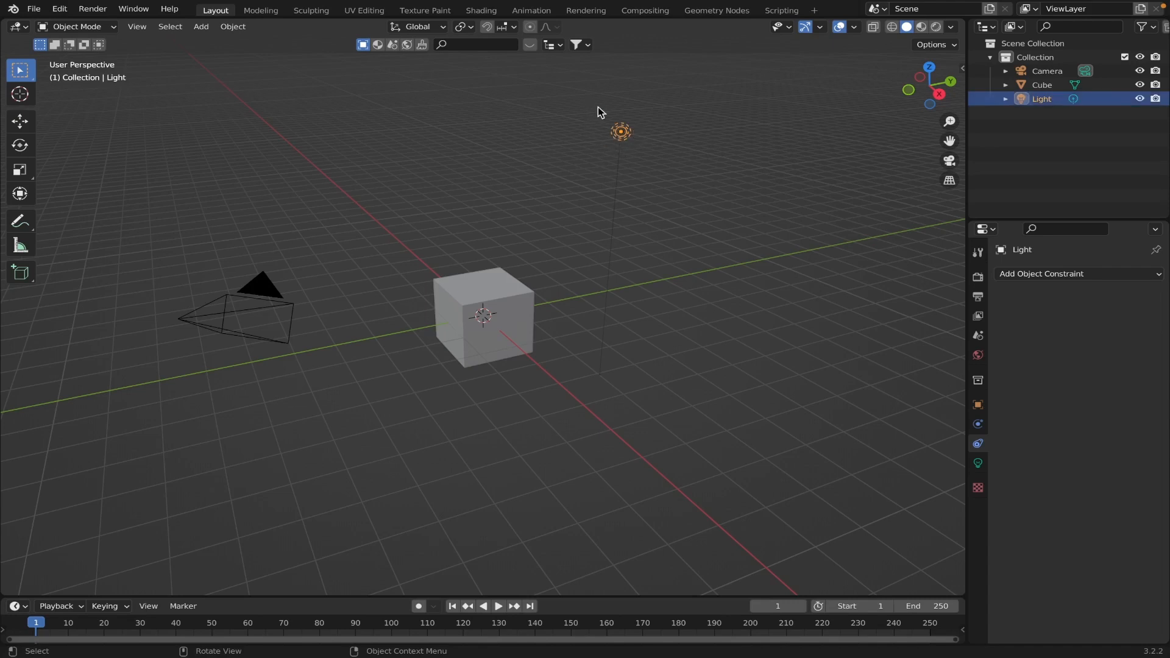
{"action": "mouse_move", "coordinate": [602, 134]}
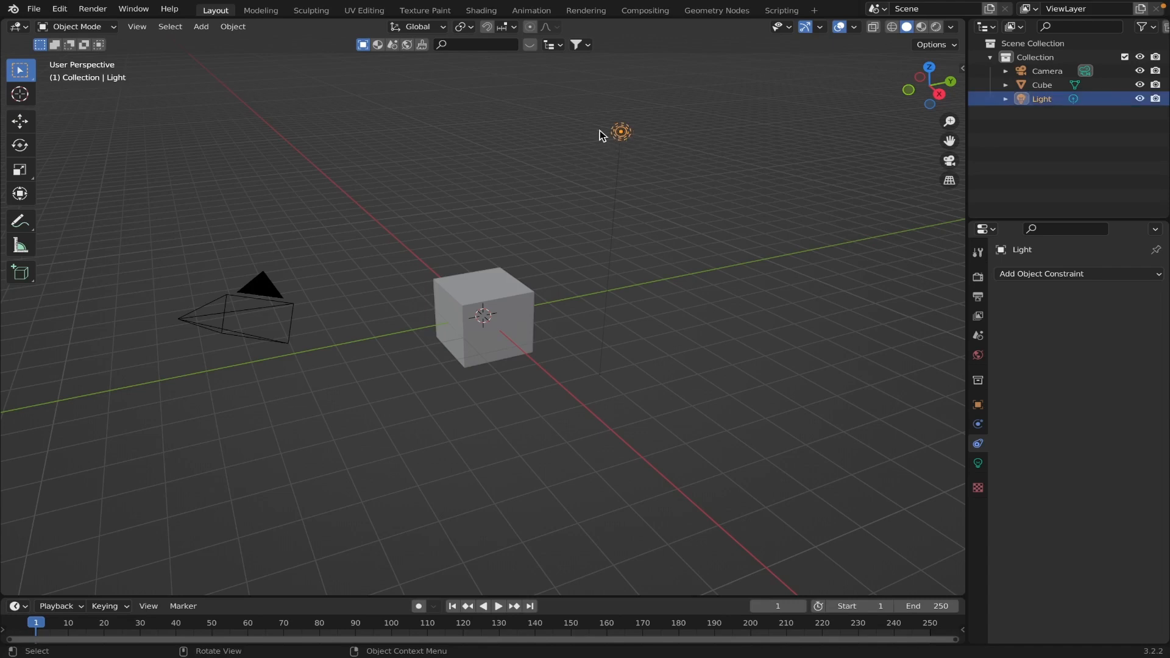
Replace the default light with a Sun lamp of strength 2 tinted warm pale yellow.
{"action": "left_click", "coordinate": [199, 27]}
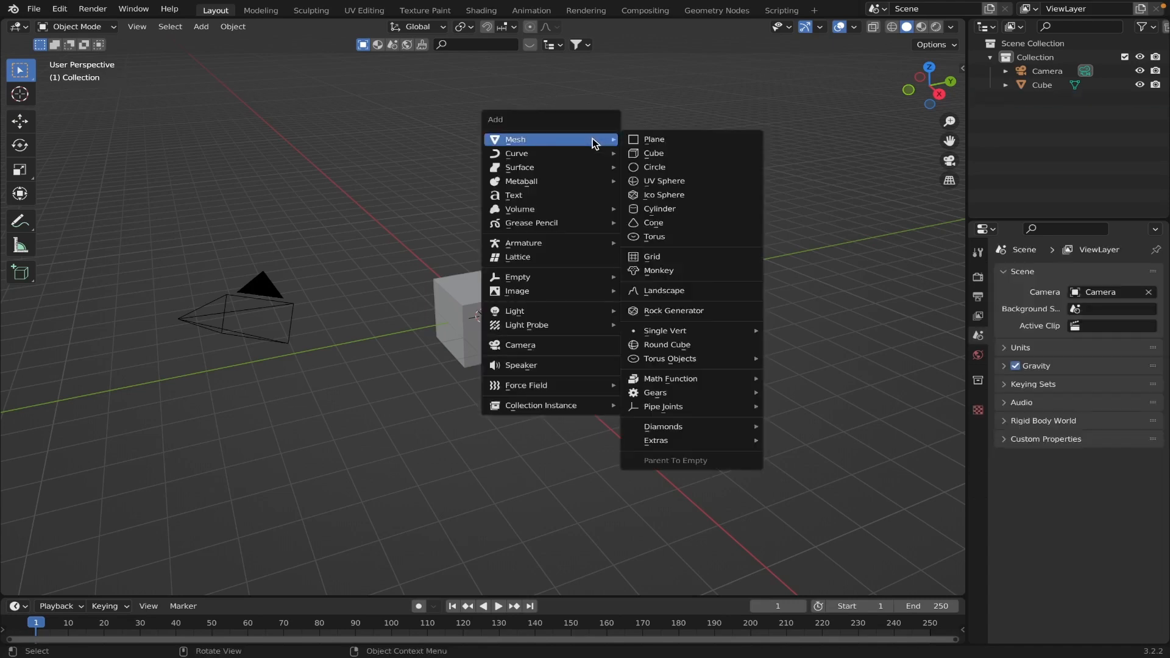
{"action": "mouse_move", "coordinate": [549, 311]}
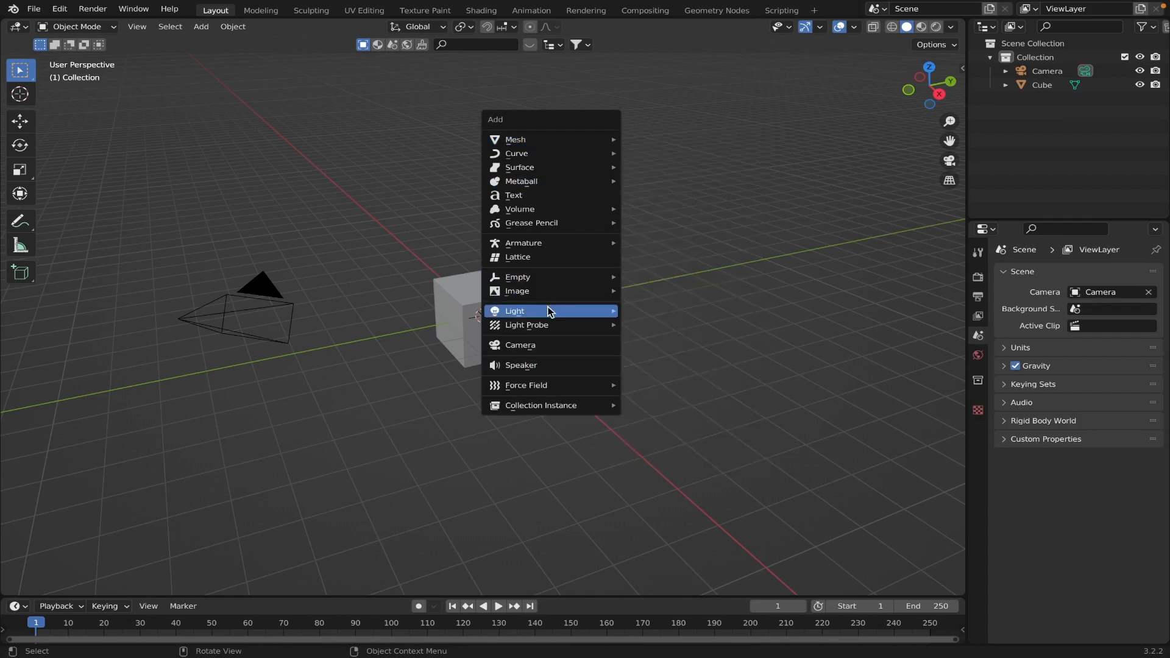
{"action": "mouse_move", "coordinate": [548, 310]}
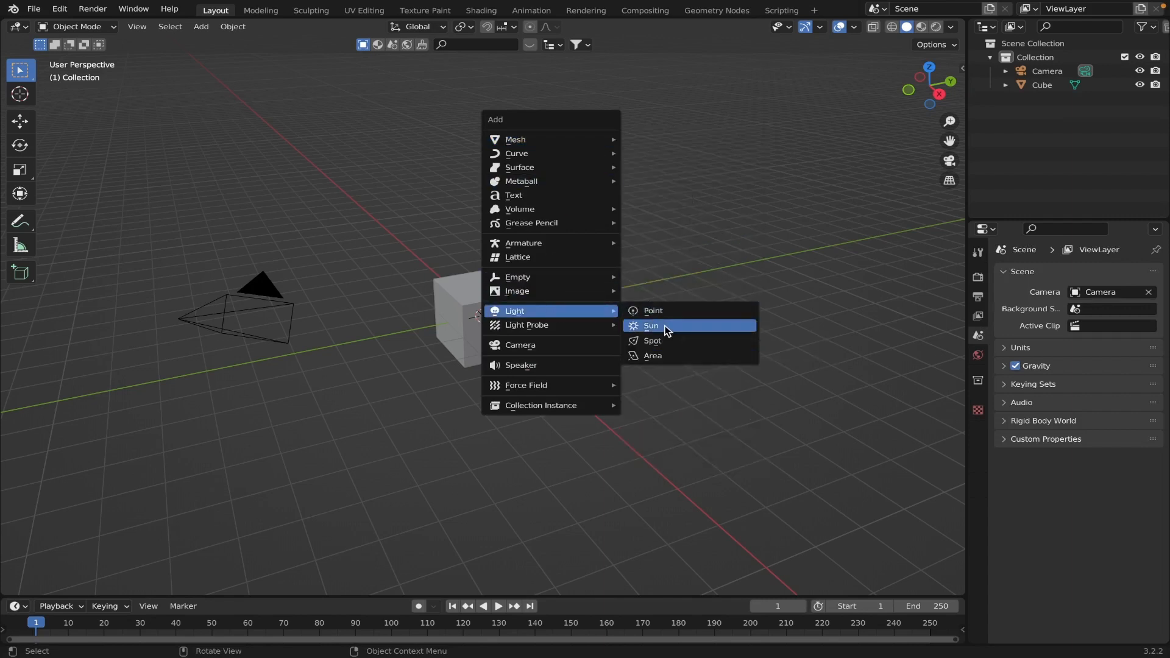
{"action": "left_click", "coordinate": [650, 326]}
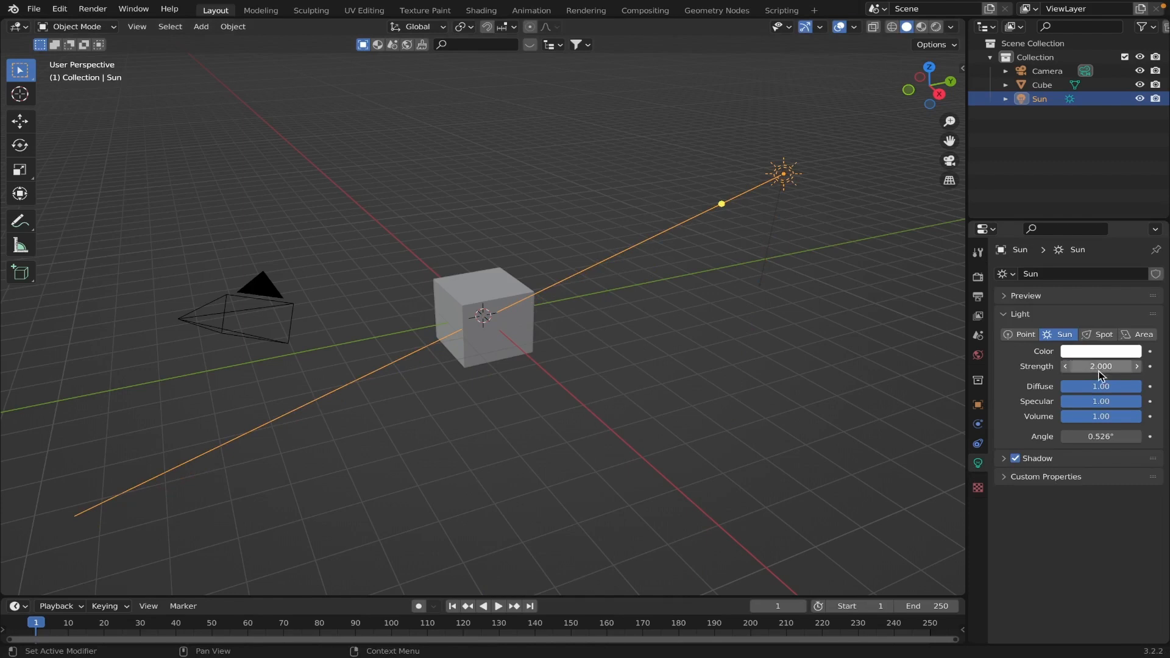
{"action": "left_click", "coordinate": [1101, 351]}
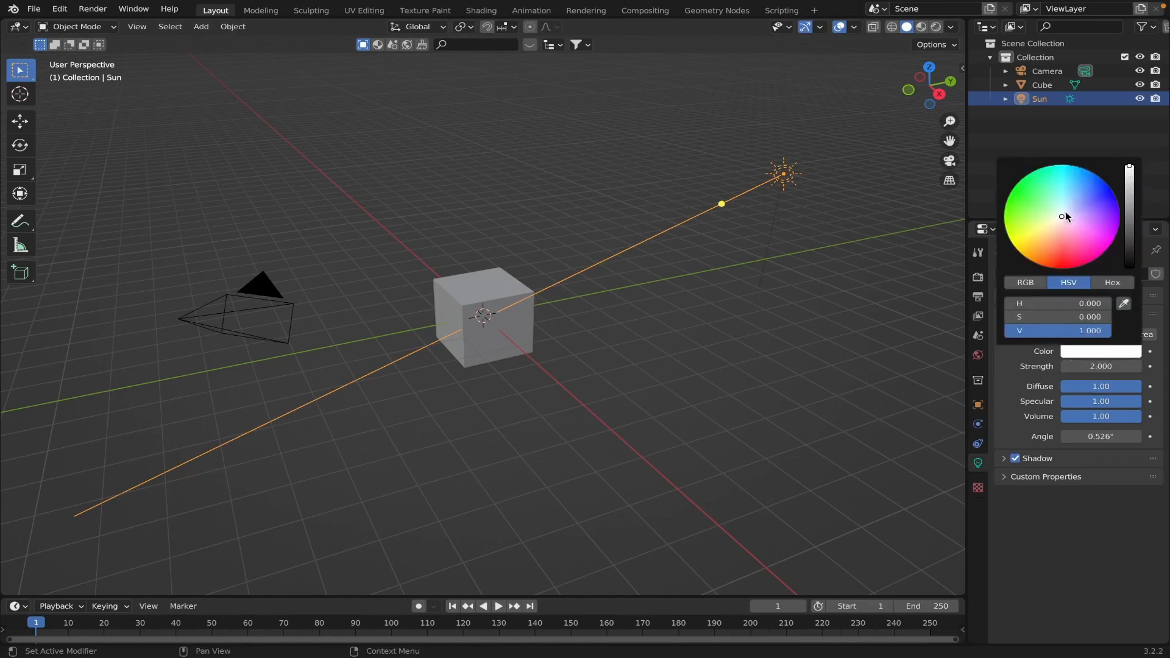
{"action": "left_click", "coordinate": [1056, 222]}
{"action": "type", "text": "c"}
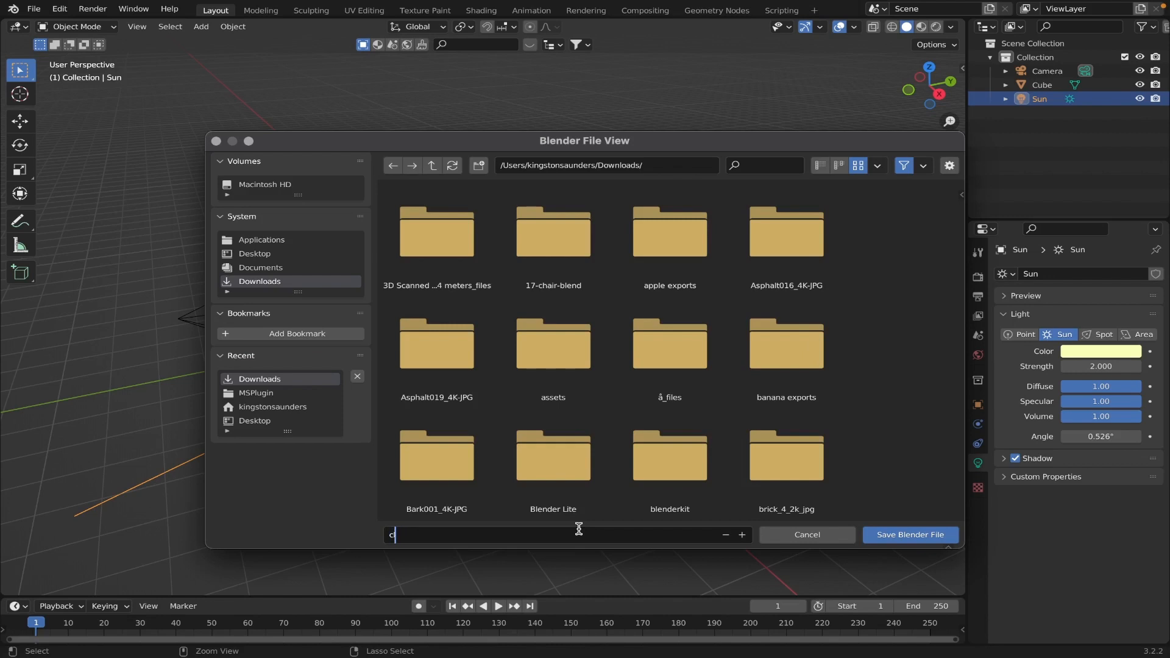
Save the scene as cluodsv101.blend in the Downloads folder.
{"action": "type", "text": "luods"}
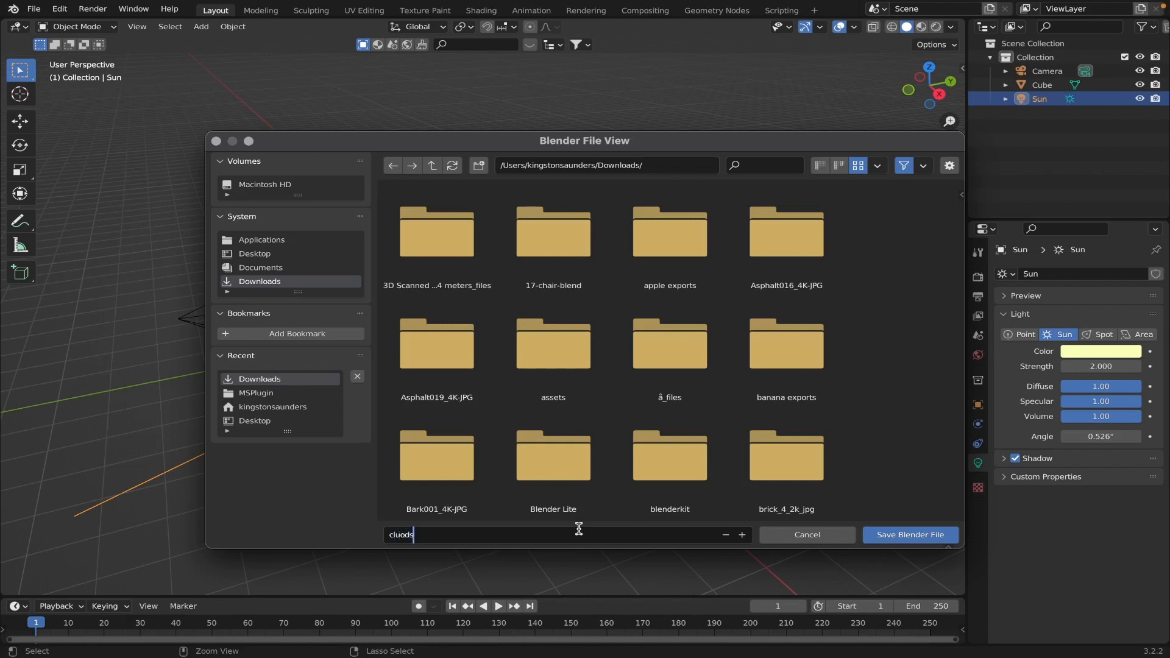
{"action": "type", "text": "v101.blend"}
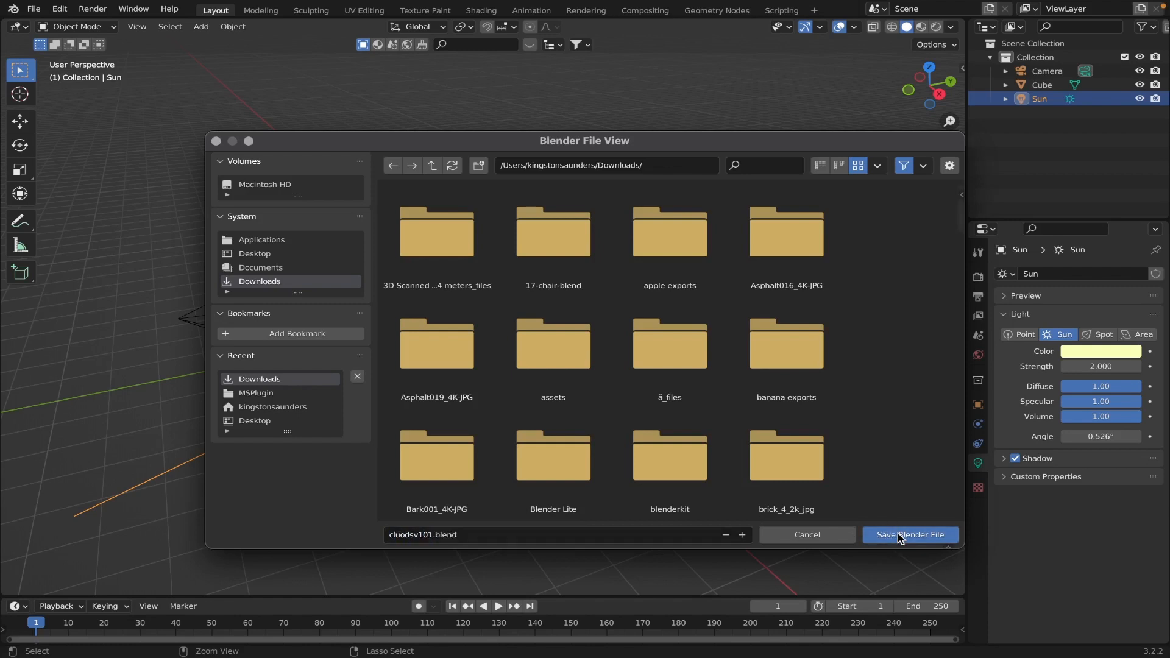
{"action": "left_click", "coordinate": [909, 535]}
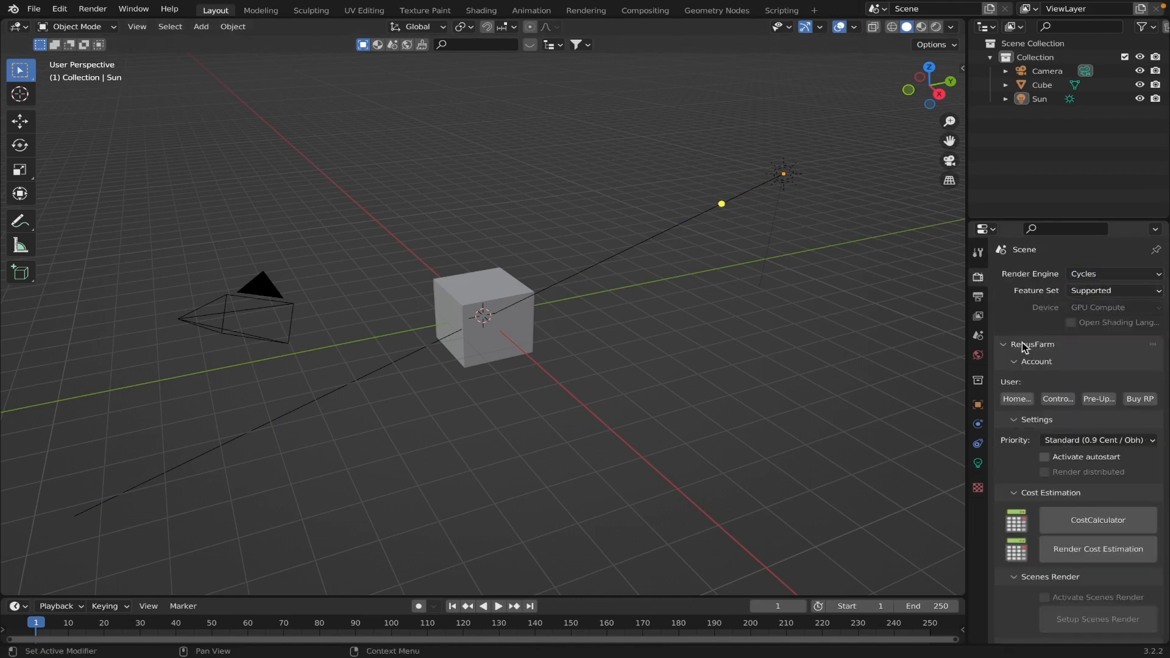
Set Cycles Light Paths volume bounces to 8 and toggle a Caustics option.
{"action": "left_click", "coordinate": [1005, 344]}
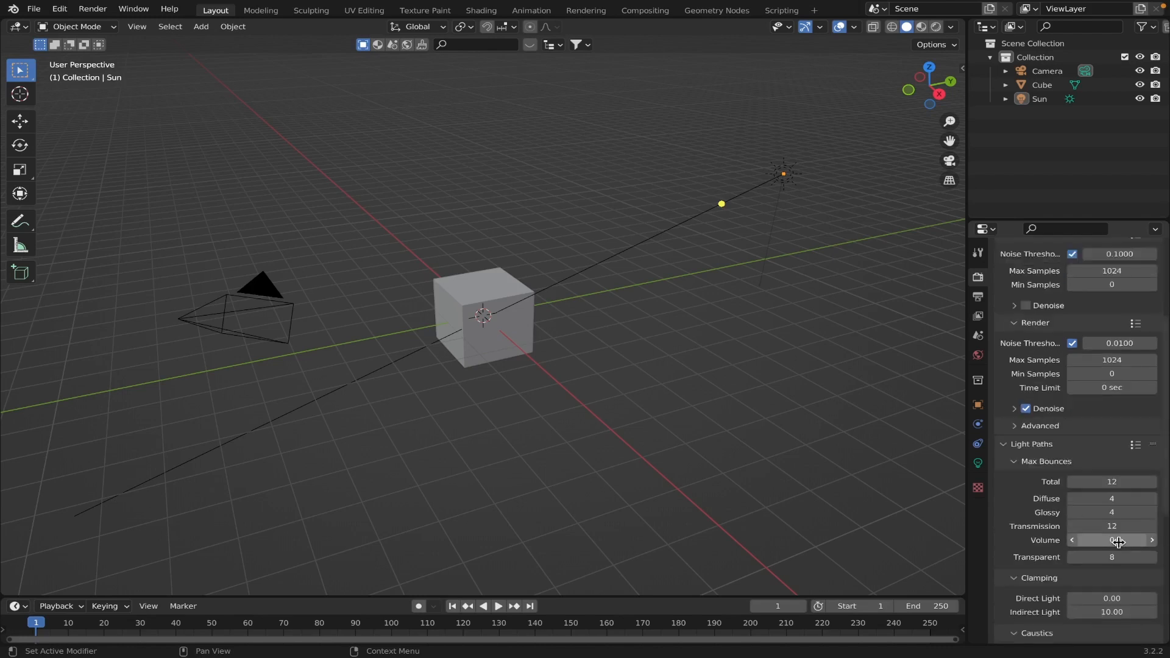
{"action": "mouse_move", "coordinate": [1118, 541]}
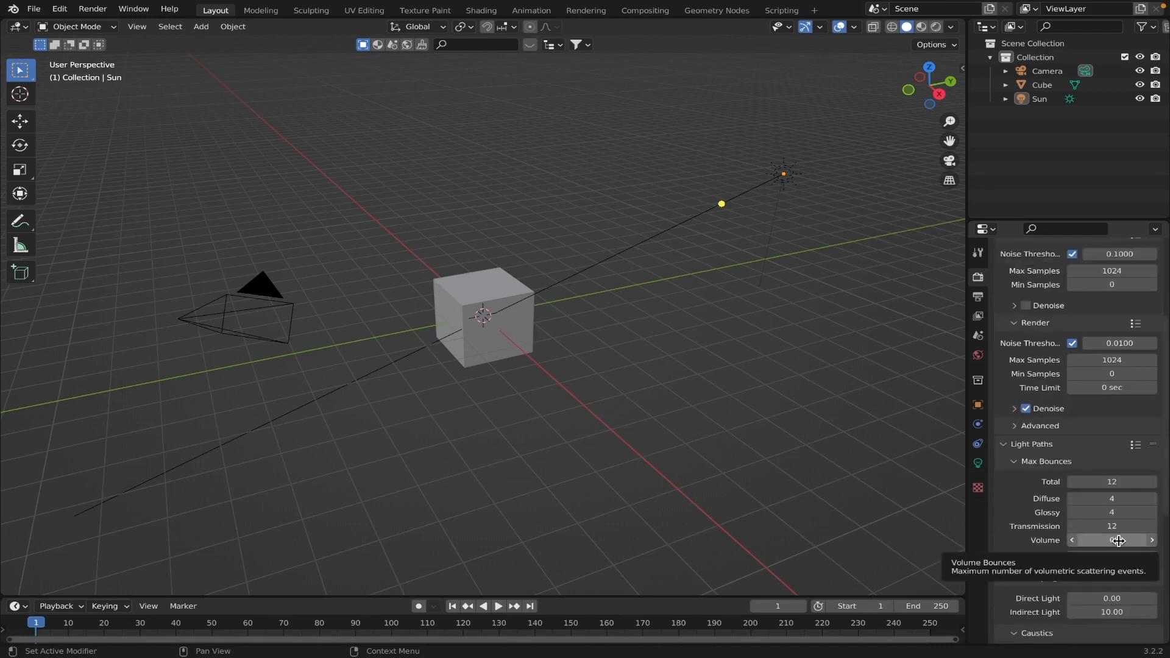
{"action": "left_click", "coordinate": [1111, 539]}
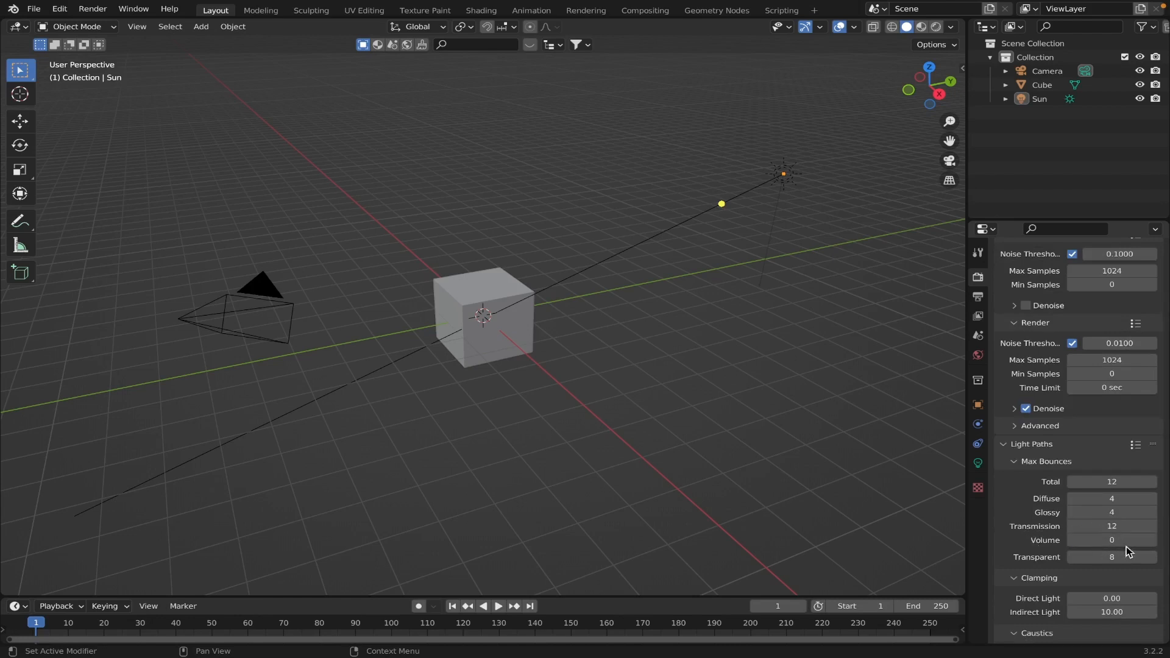
{"action": "double_click", "coordinate": [1111, 540]}
{"action": "type", "text": "8"}
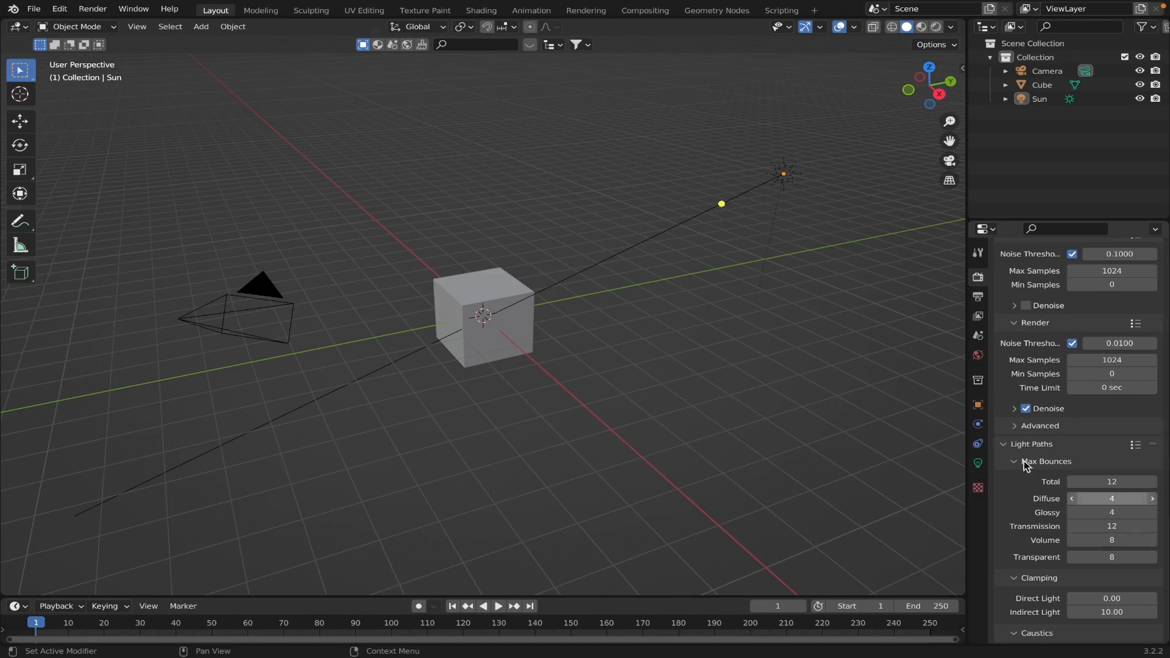
{"action": "mouse_move", "coordinate": [1052, 485]}
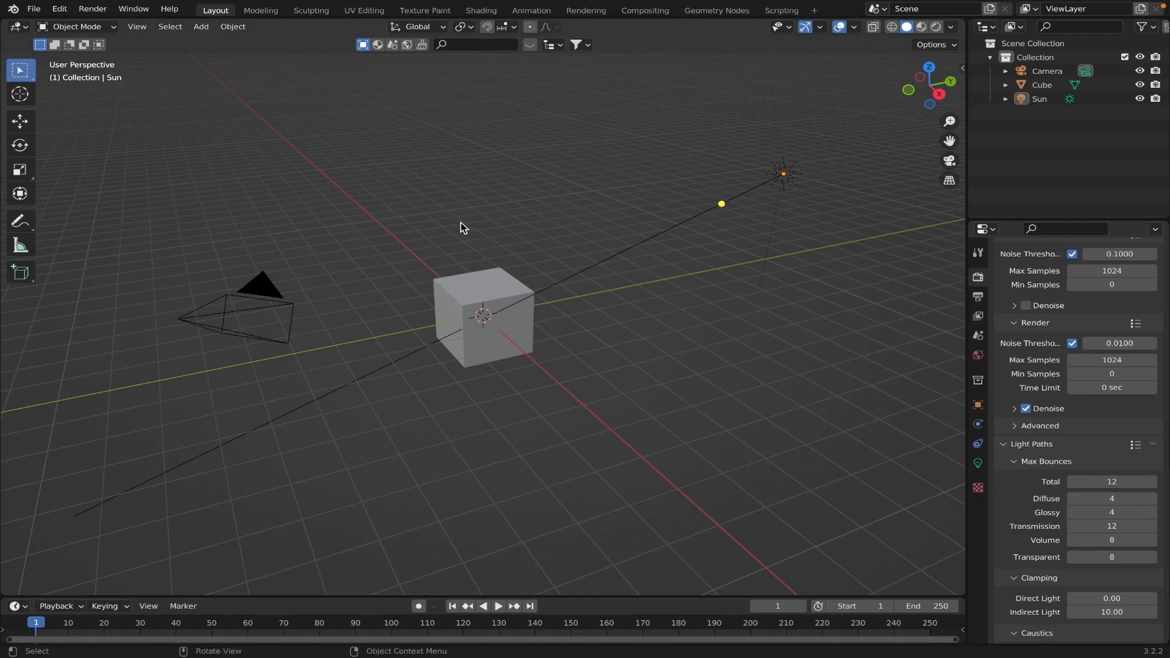
{"action": "mouse_move", "coordinate": [1053, 453]}
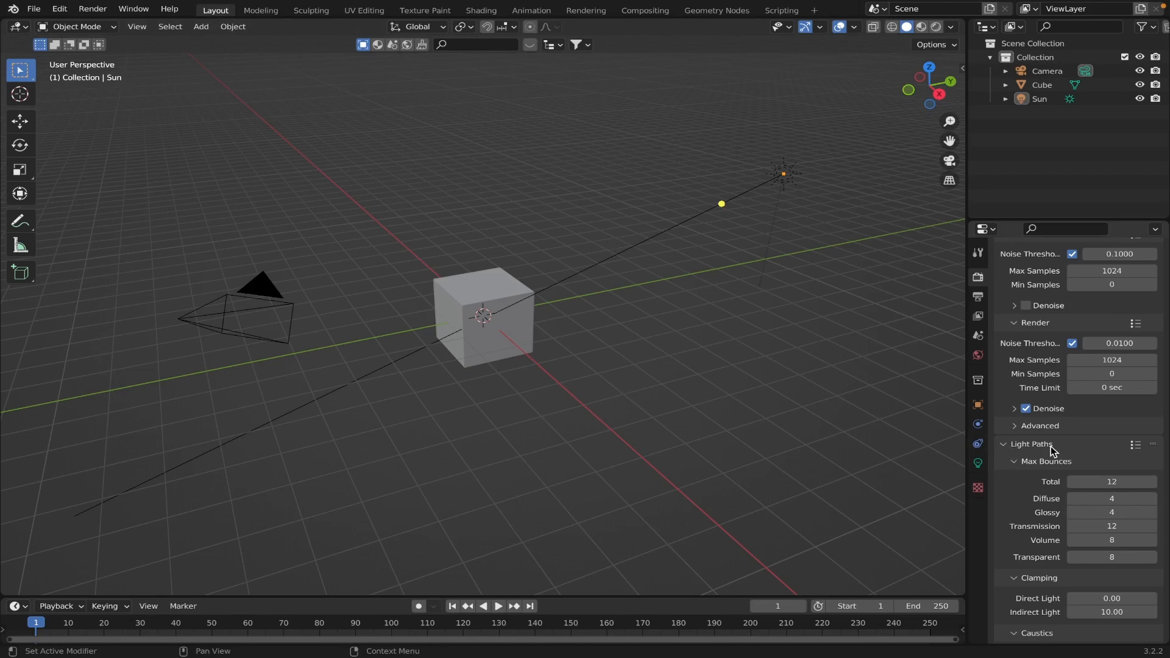
{"action": "scroll", "scroll_direction": "down", "scroll_amount": 3}
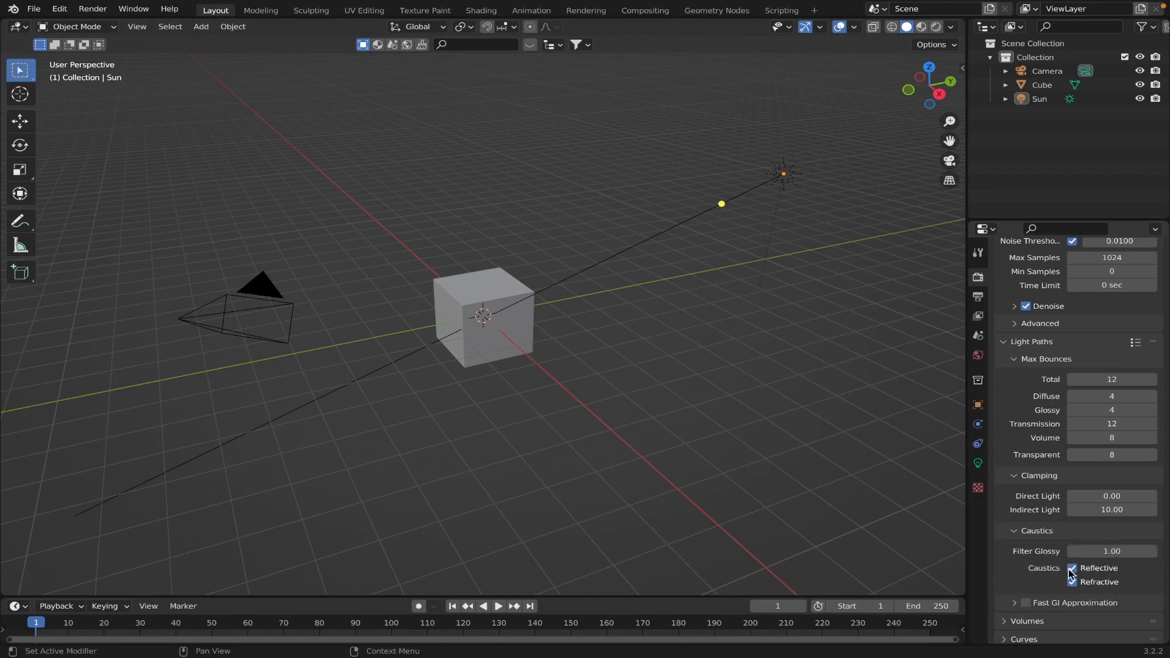
{"action": "left_click", "coordinate": [1071, 582]}
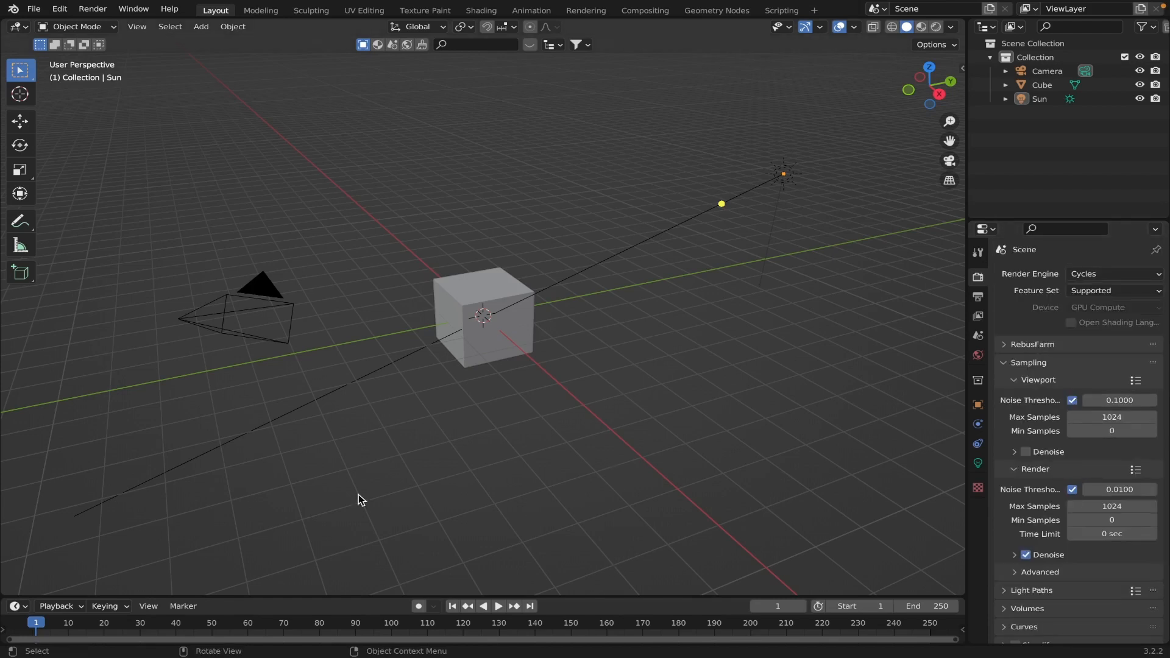
Reshape the cube in Edit Mode into a wide tapered base with a smaller raised block on top.
{"action": "left_click", "coordinate": [484, 322]}
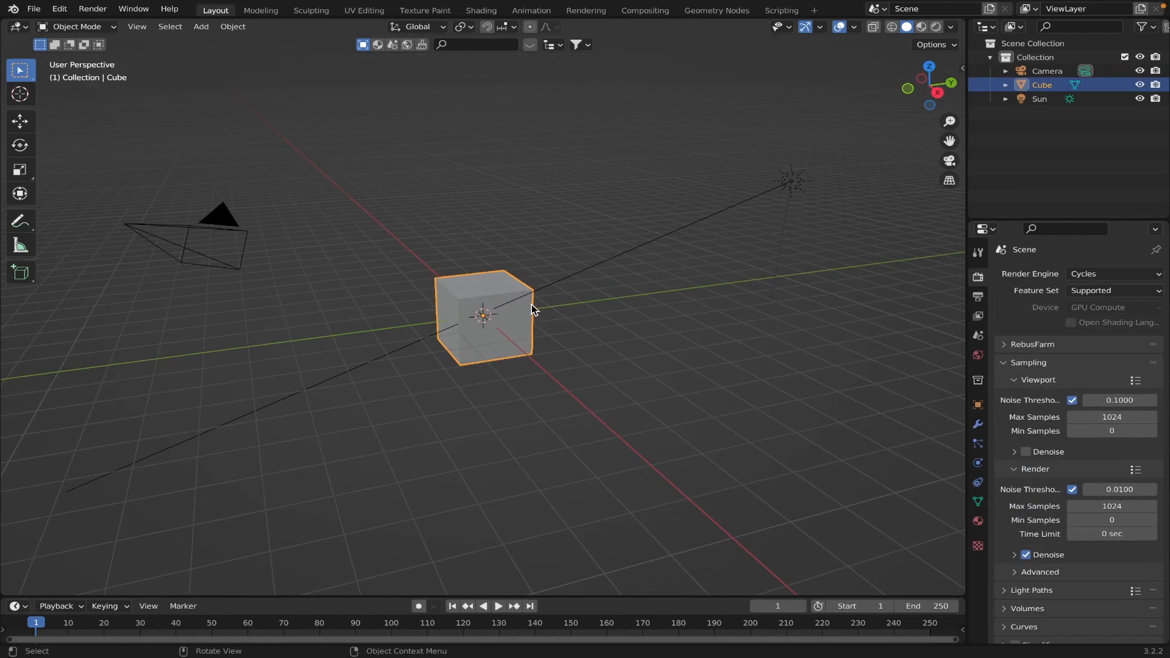
{"action": "mouse_move", "coordinate": [562, 304]}
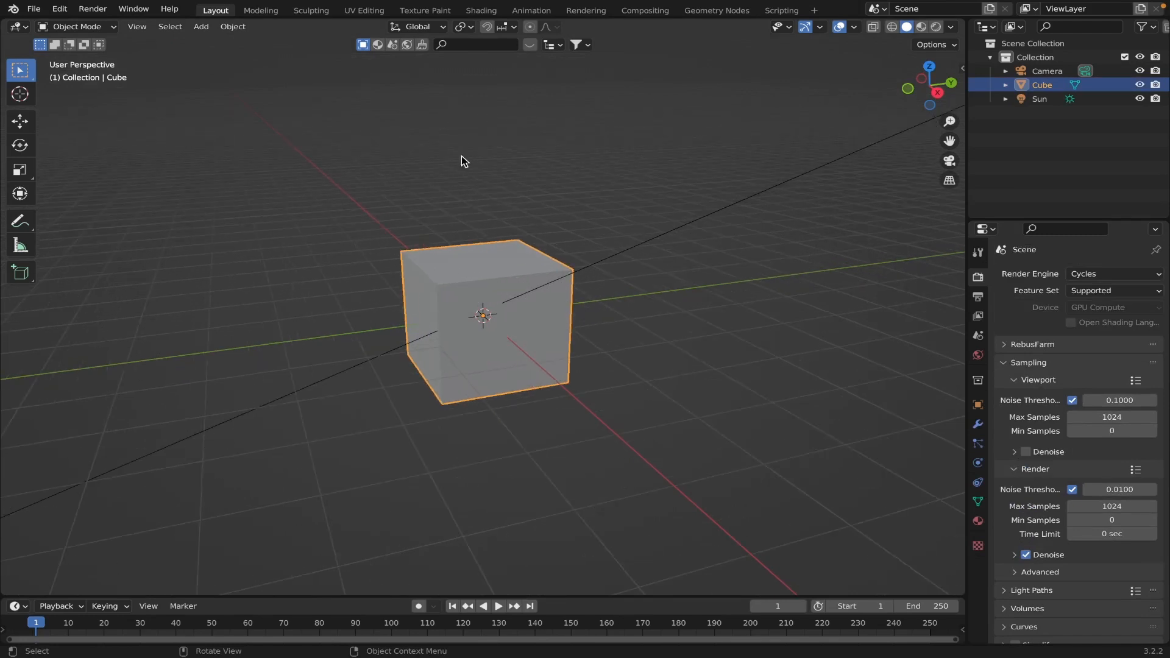
{"action": "mouse_move", "coordinate": [470, 266]}
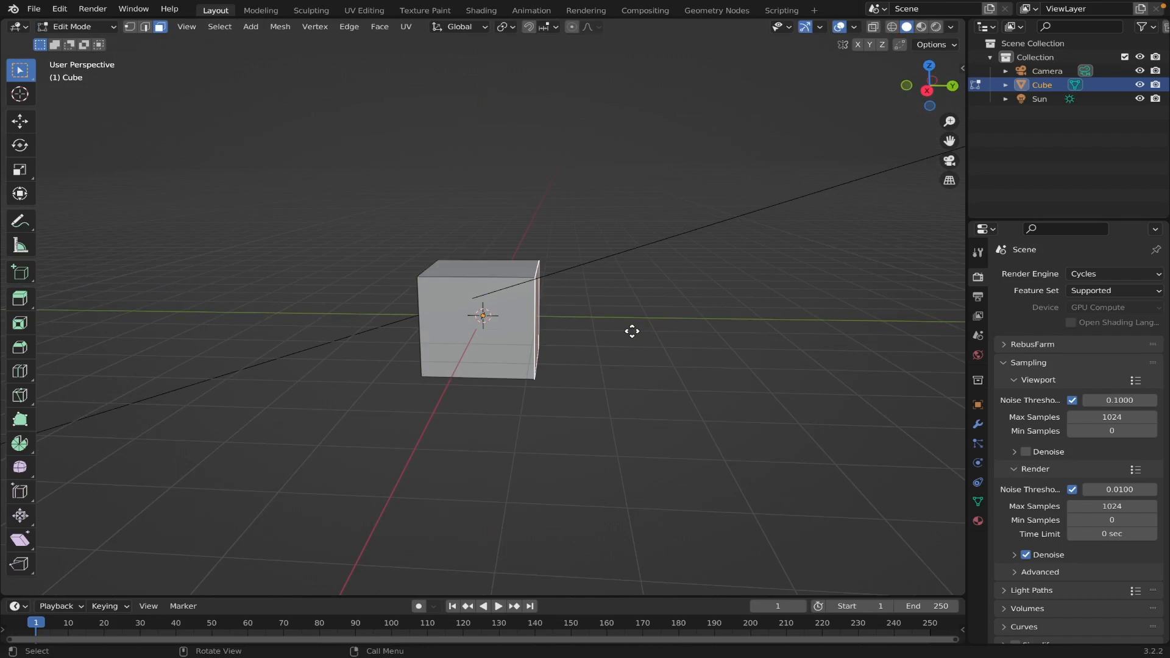
{"action": "left_click_drag", "start_coordinate": [632, 332], "coordinate": [506, 365]}
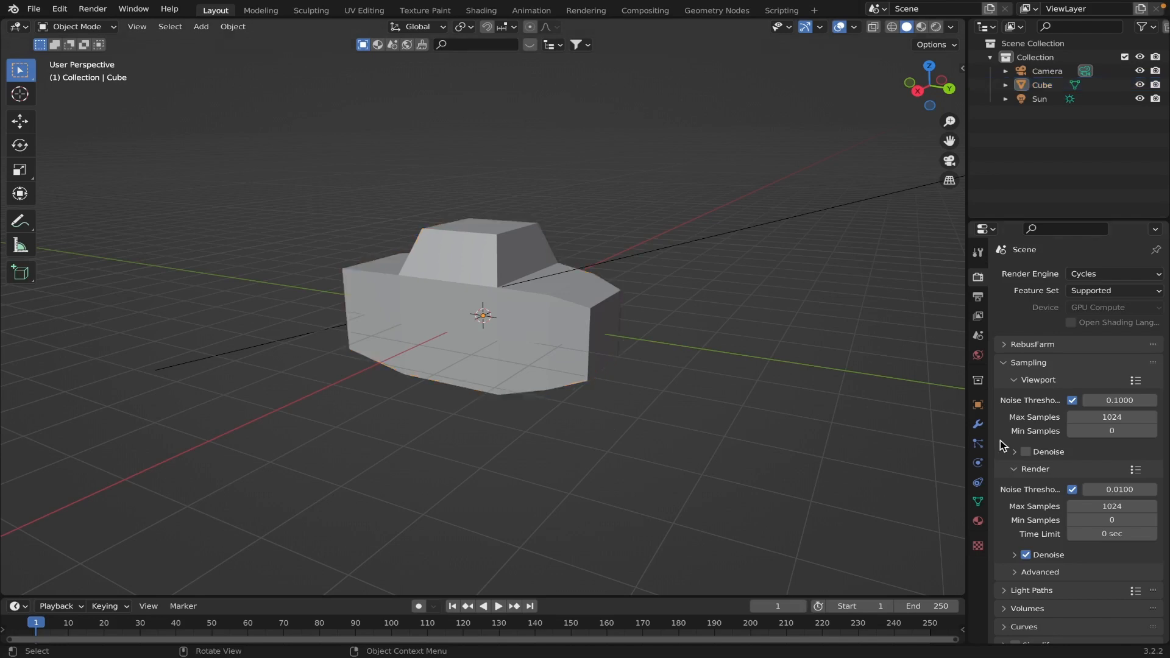
Add a Subdivision Surface modifier (viewport 2, render 4) and shade the cloud shape smooth.
{"action": "left_click", "coordinate": [977, 424]}
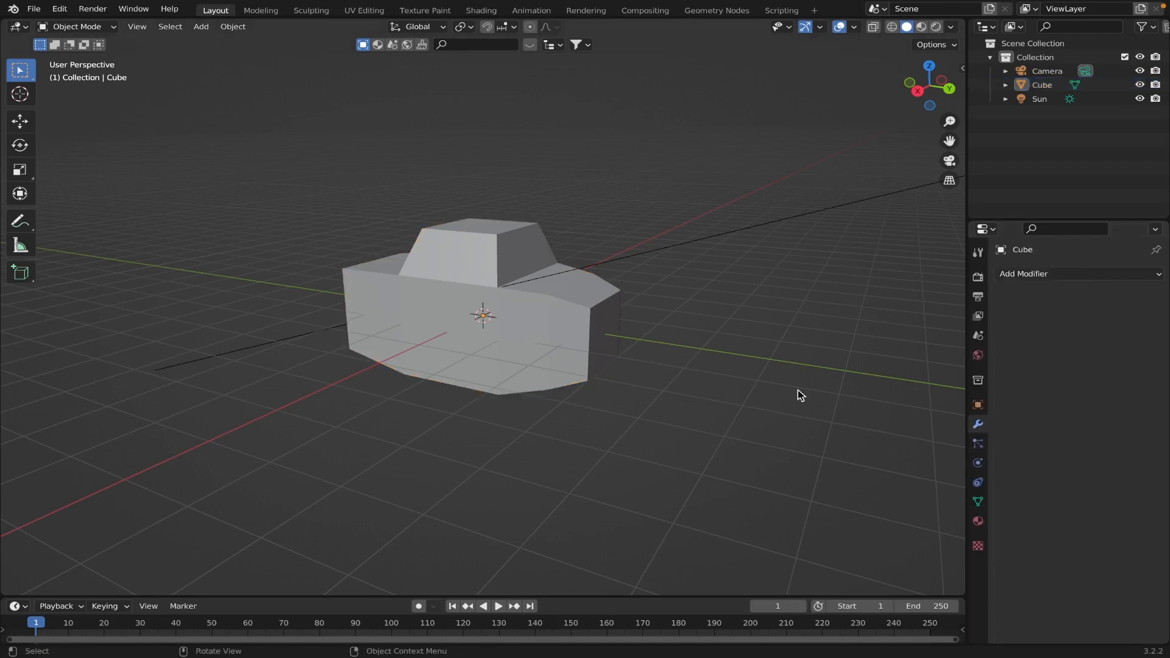
{"action": "left_click", "coordinate": [1023, 273]}
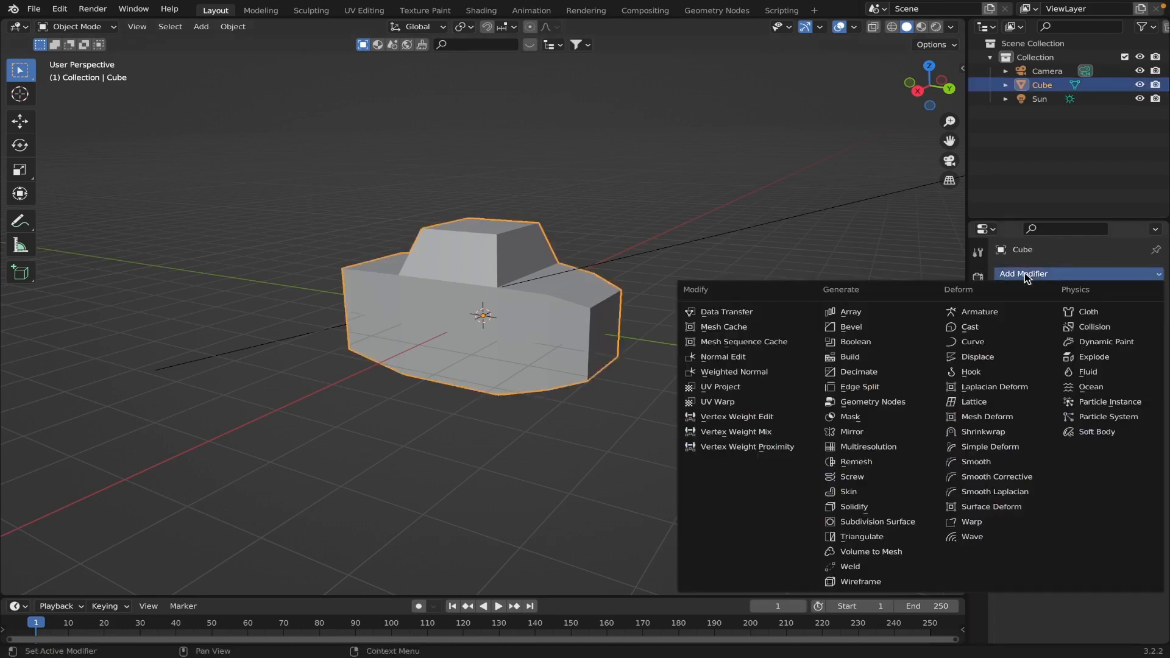
{"action": "mouse_move", "coordinate": [874, 522]}
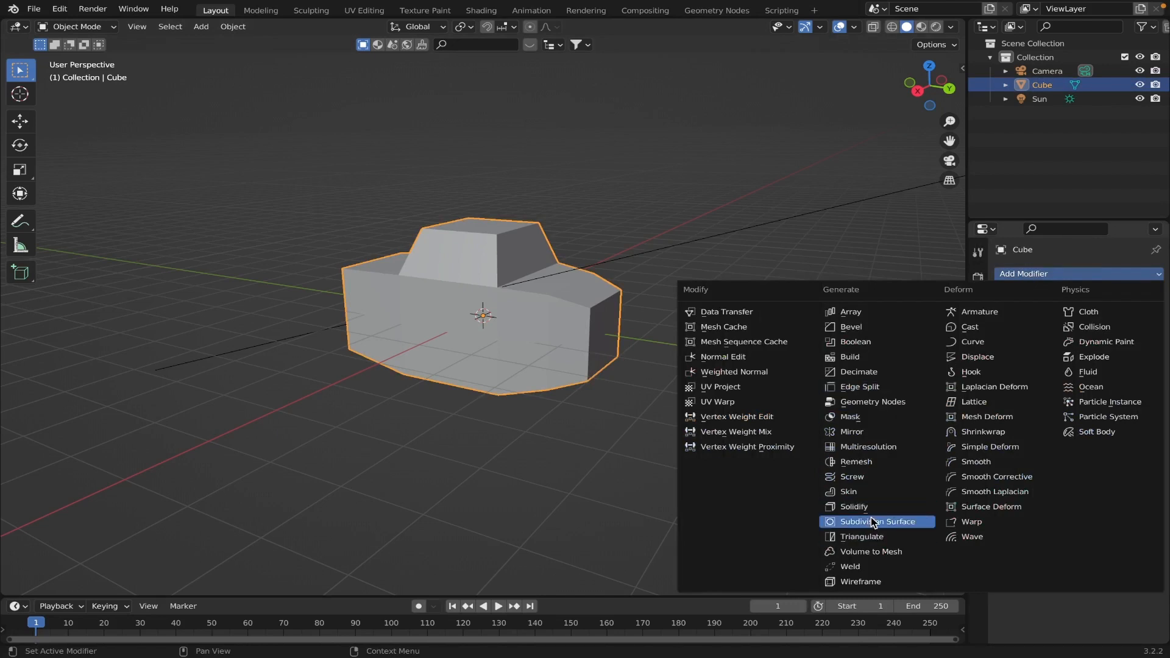
{"action": "left_click", "coordinate": [871, 522]}
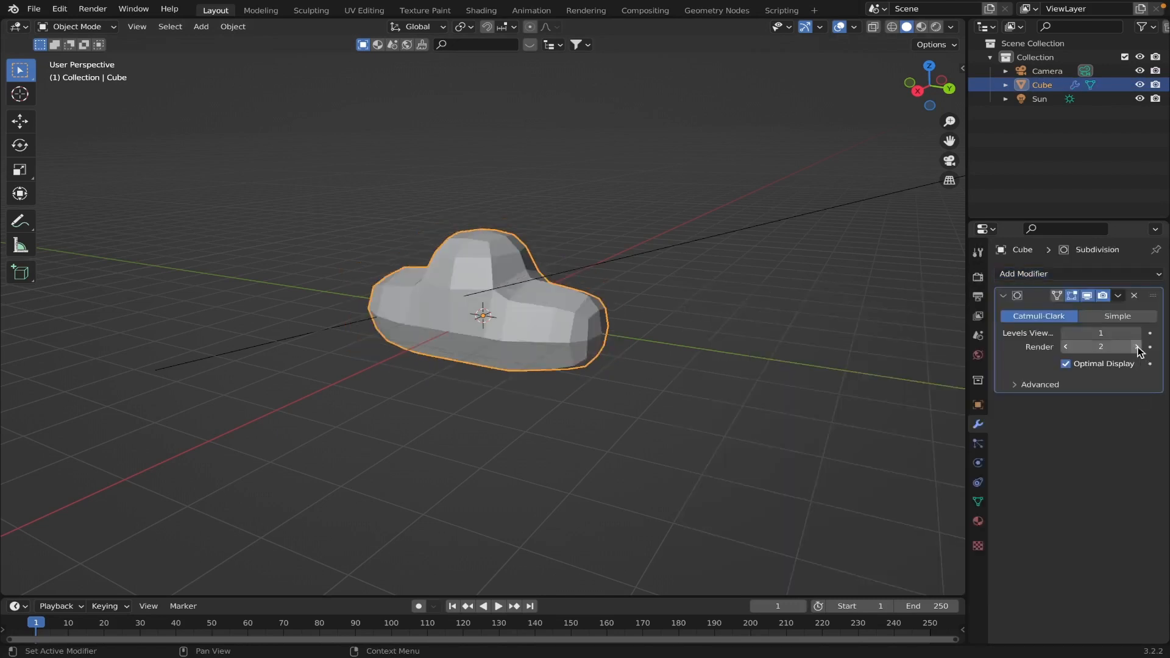
{"action": "left_click", "coordinate": [1135, 346]}
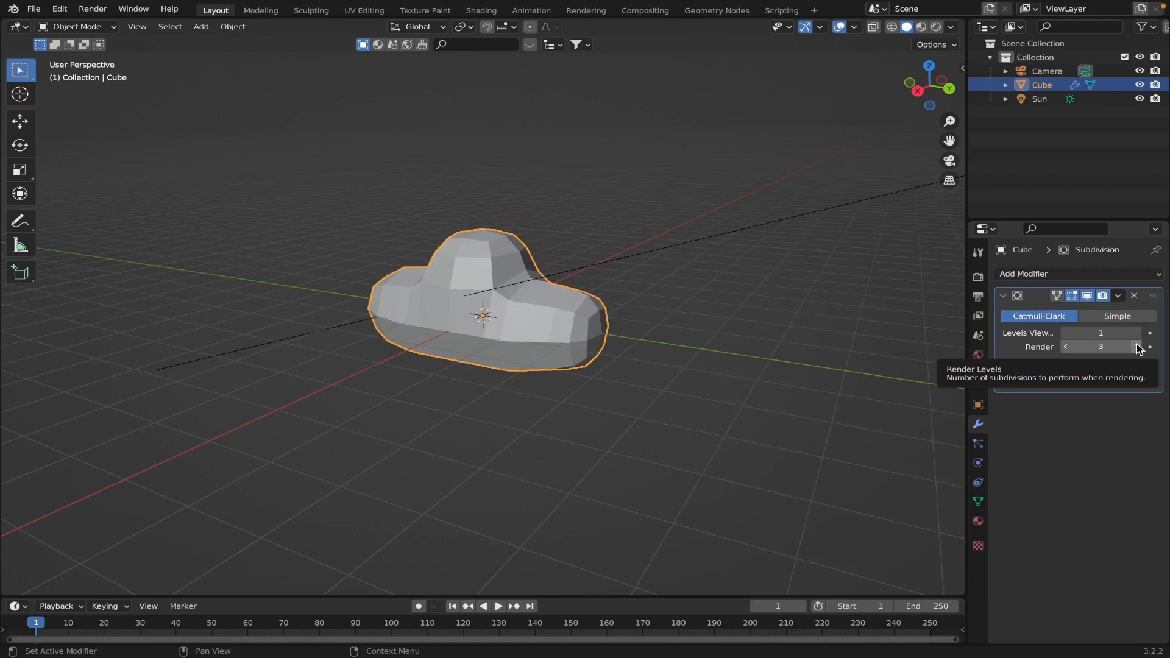
{"action": "left_click", "coordinate": [1135, 346]}
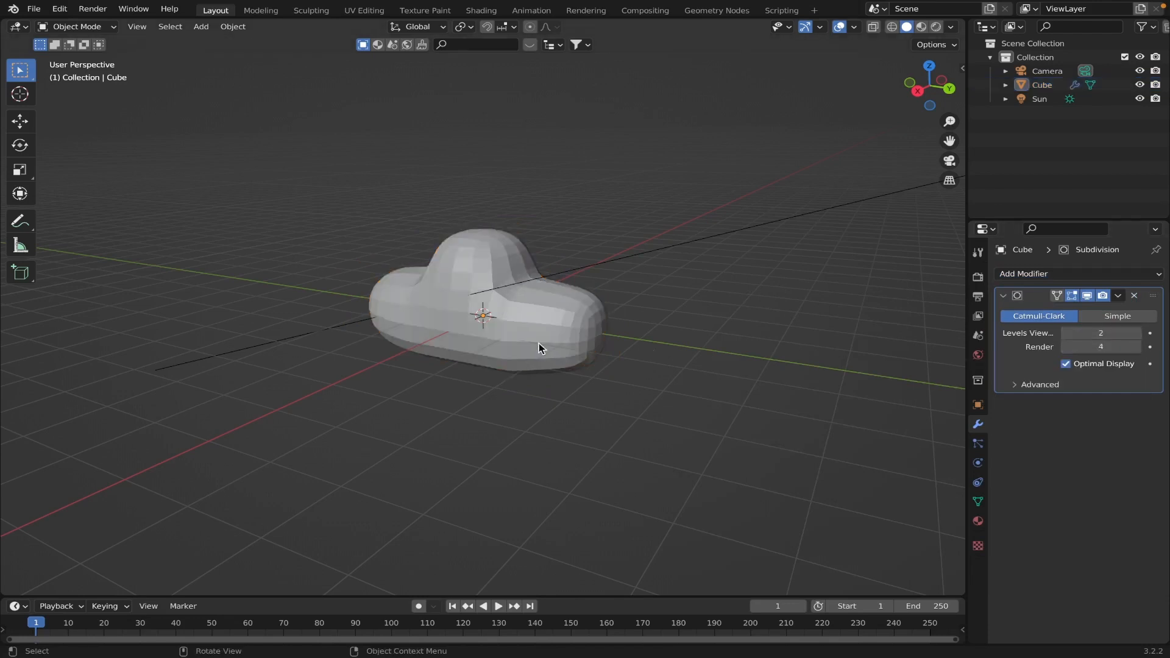
{"action": "left_click", "coordinate": [541, 348]}
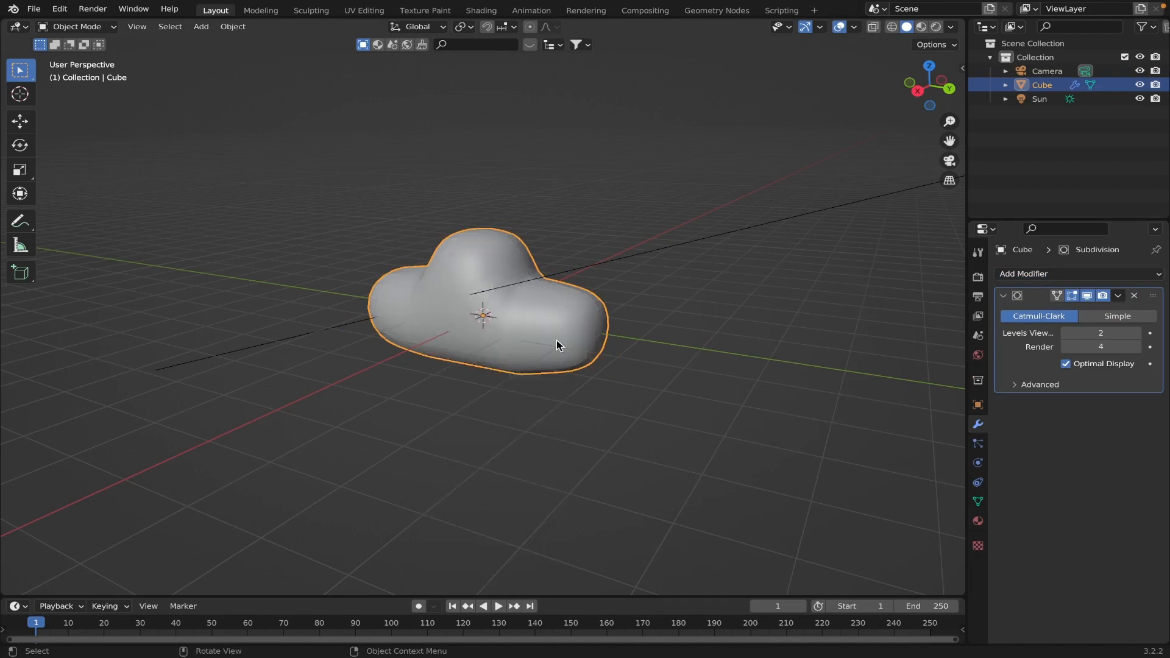
{"action": "left_click", "coordinate": [1024, 273]}
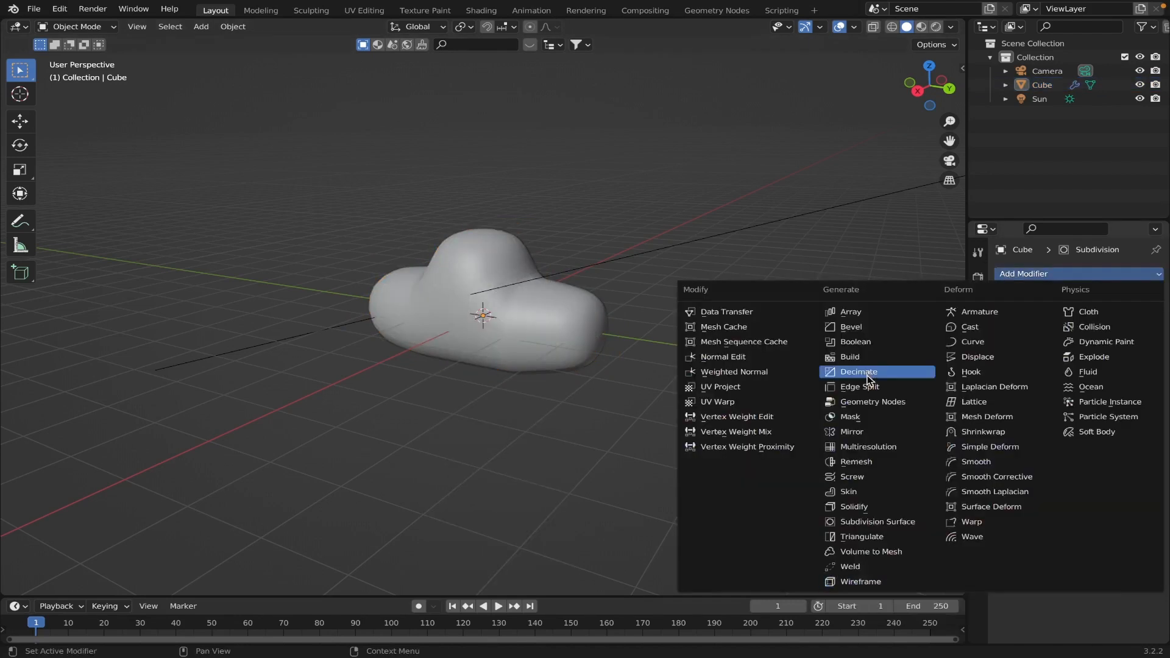
{"action": "mouse_move", "coordinate": [866, 402]}
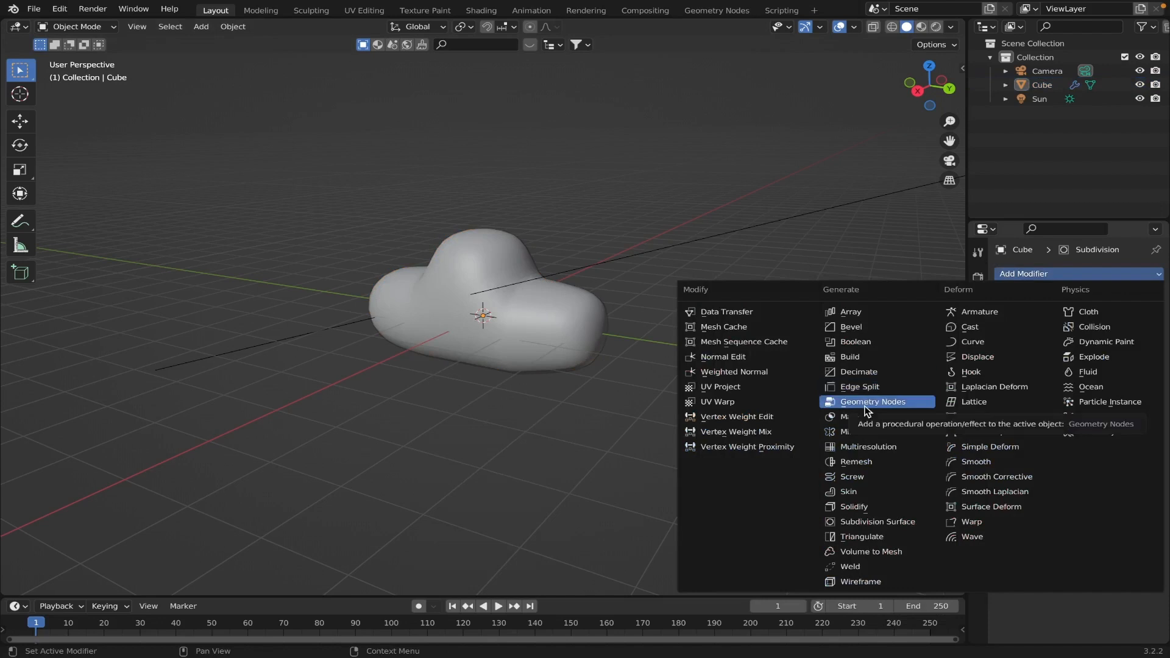
{"action": "mouse_move", "coordinate": [870, 341]}
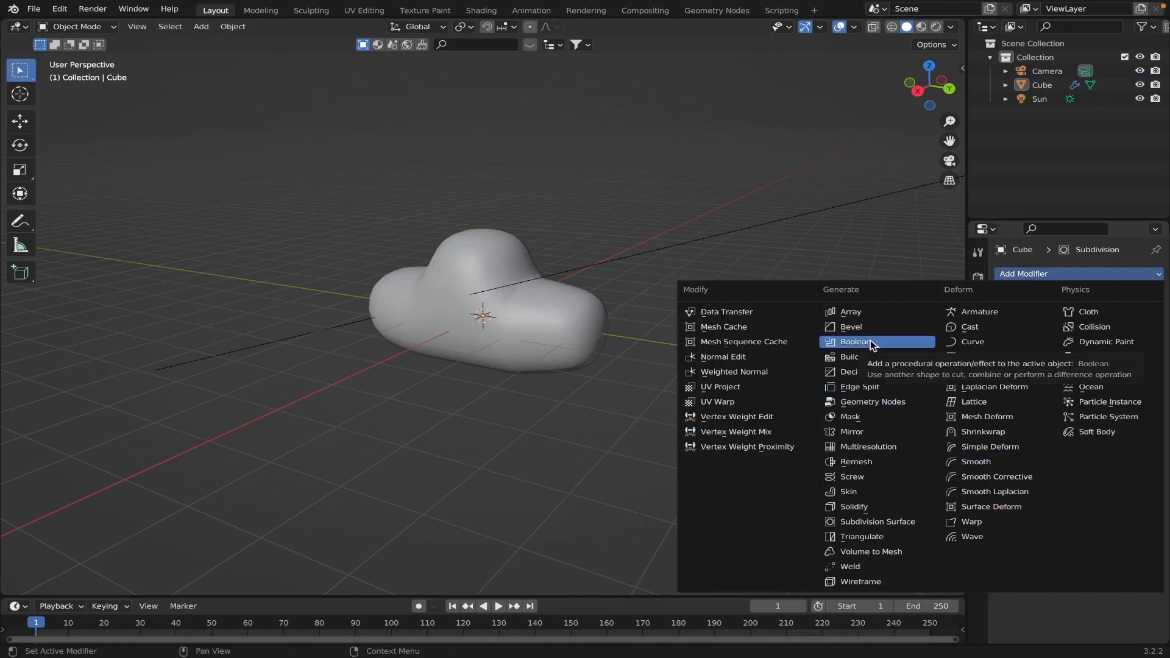
{"action": "mouse_move", "coordinate": [1007, 357]}
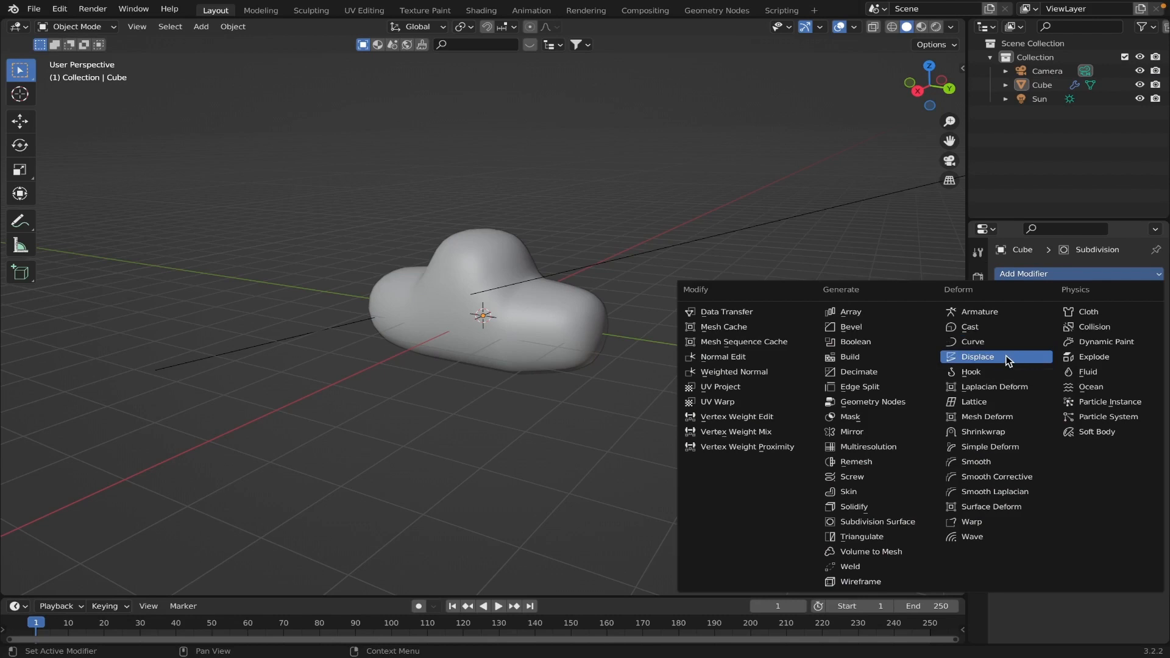
Add a Displace modifier to the cube with a newly created texture.
{"action": "left_click", "coordinate": [977, 356]}
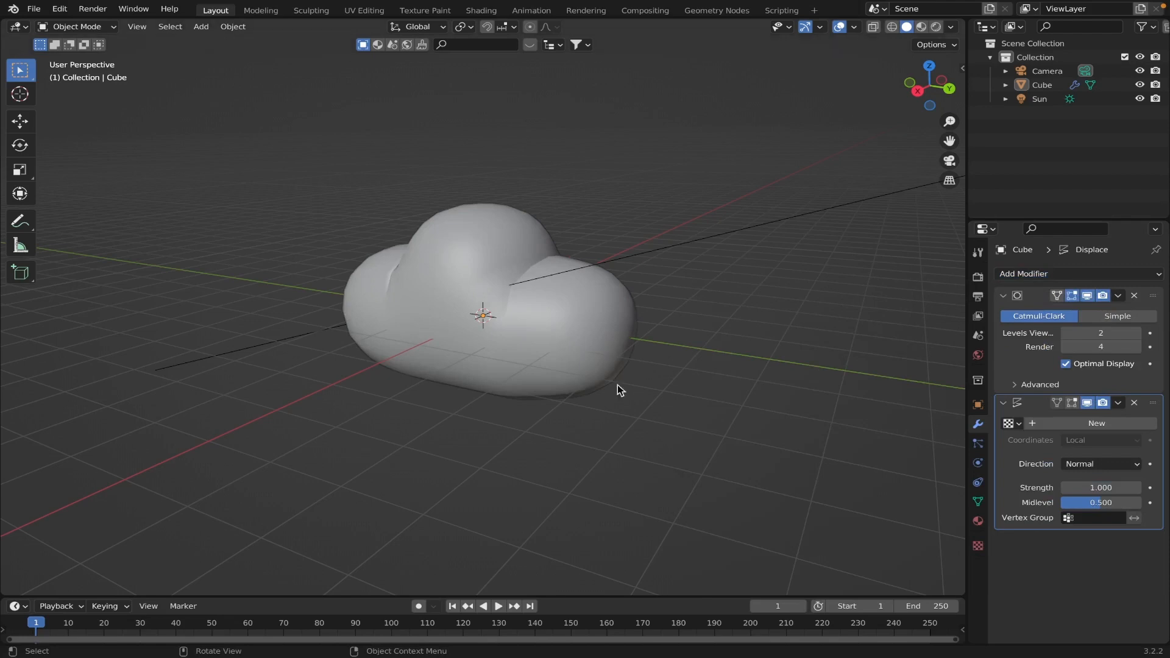
{"action": "left_click", "coordinate": [1096, 422]}
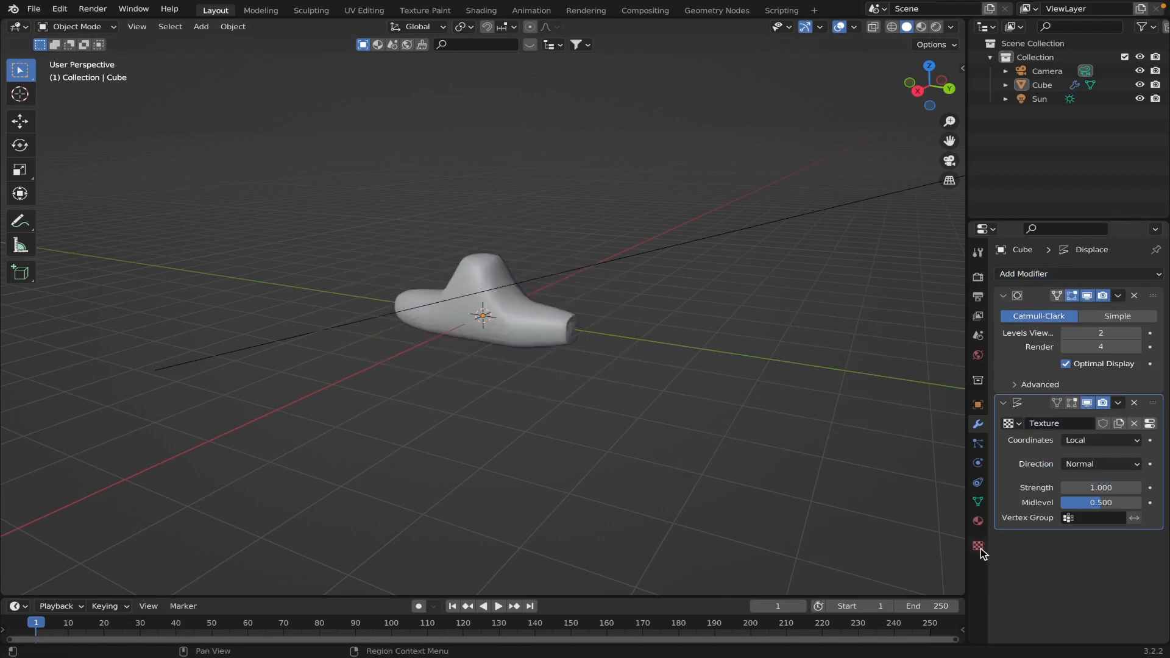
Make the displacement texture a Clouds type and try a noise size around 0.75.
{"action": "left_click", "coordinate": [977, 546]}
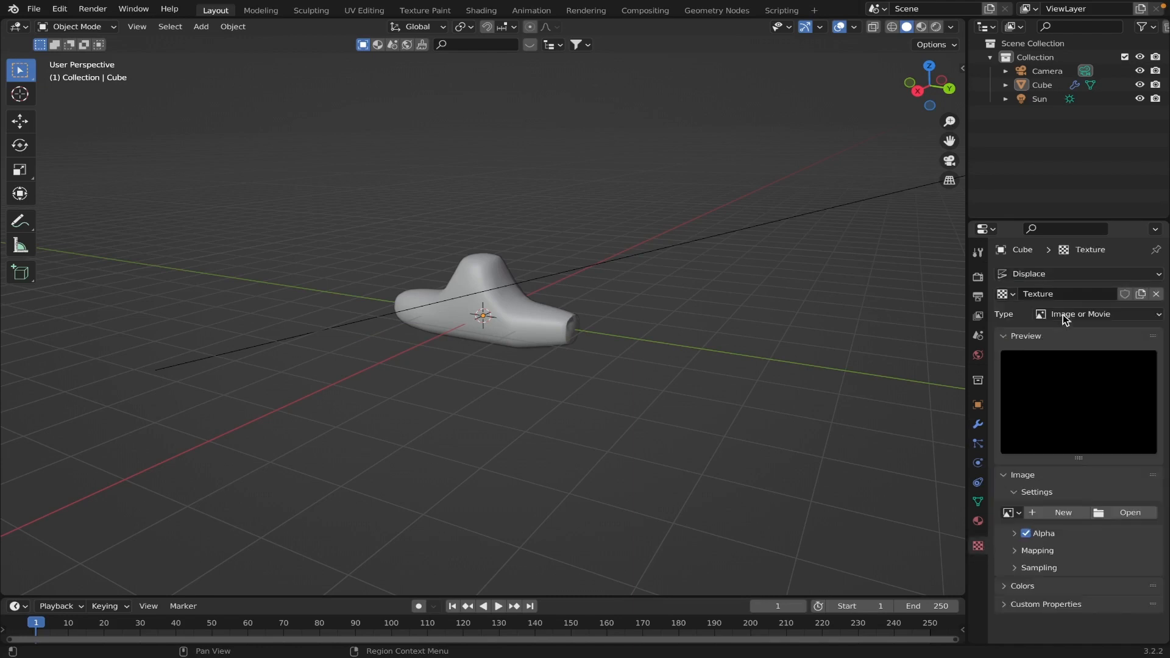
{"action": "left_click", "coordinate": [1096, 314]}
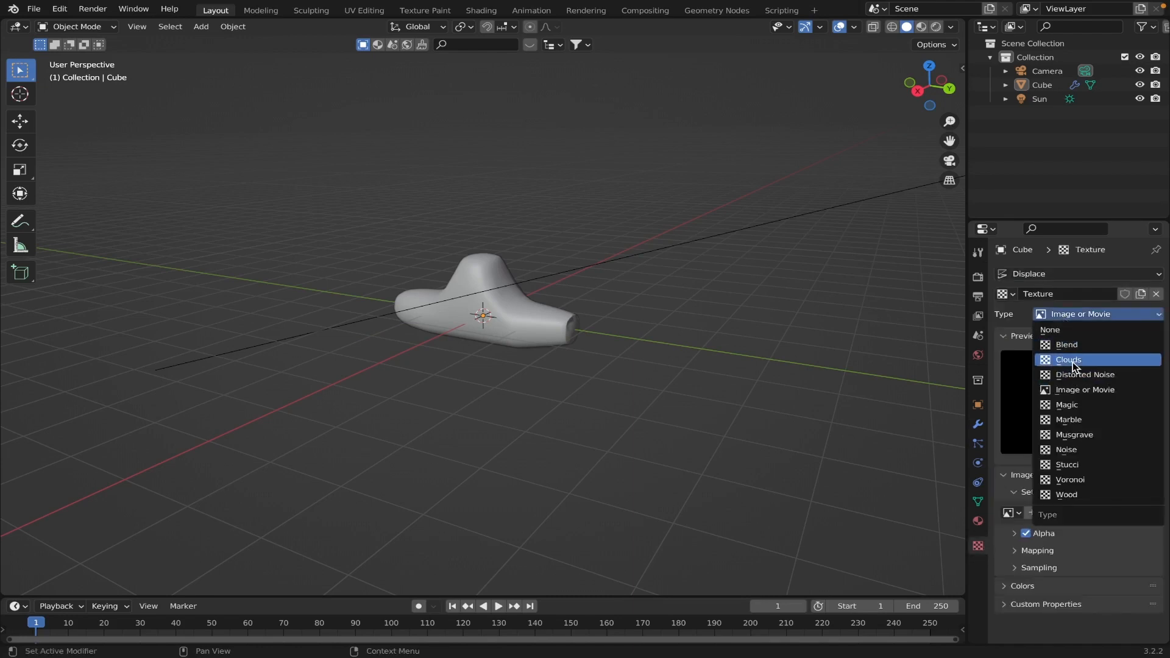
{"action": "left_click", "coordinate": [1067, 360]}
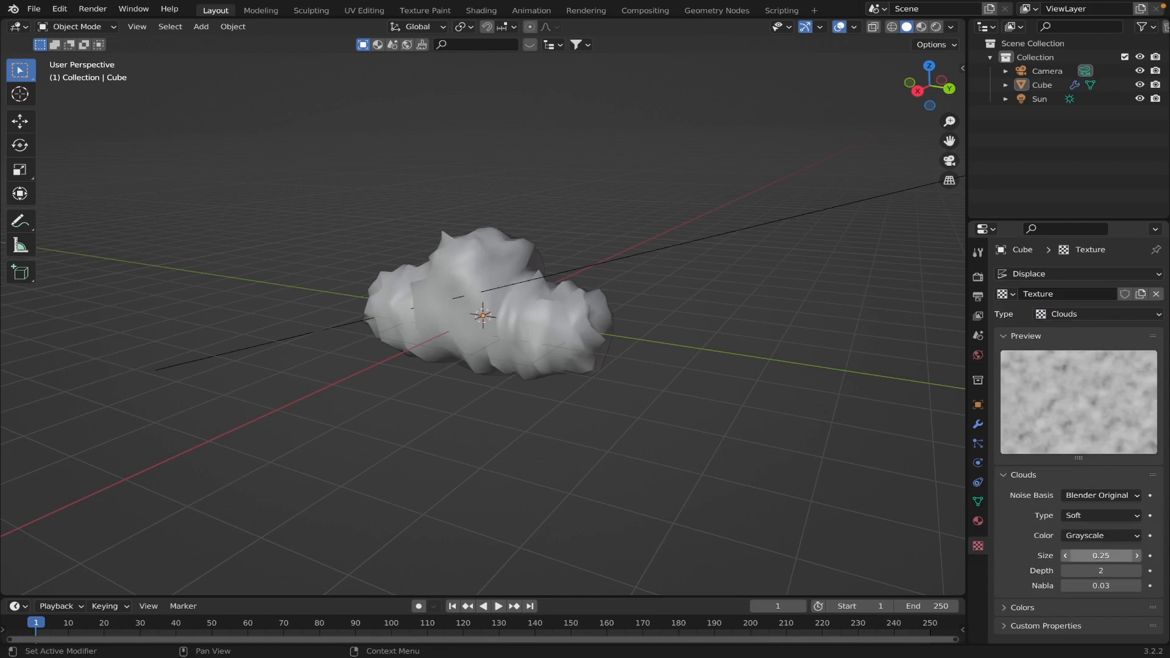
{"action": "left_click_drag", "start_coordinate": [1101, 555], "coordinate": [1126, 555]}
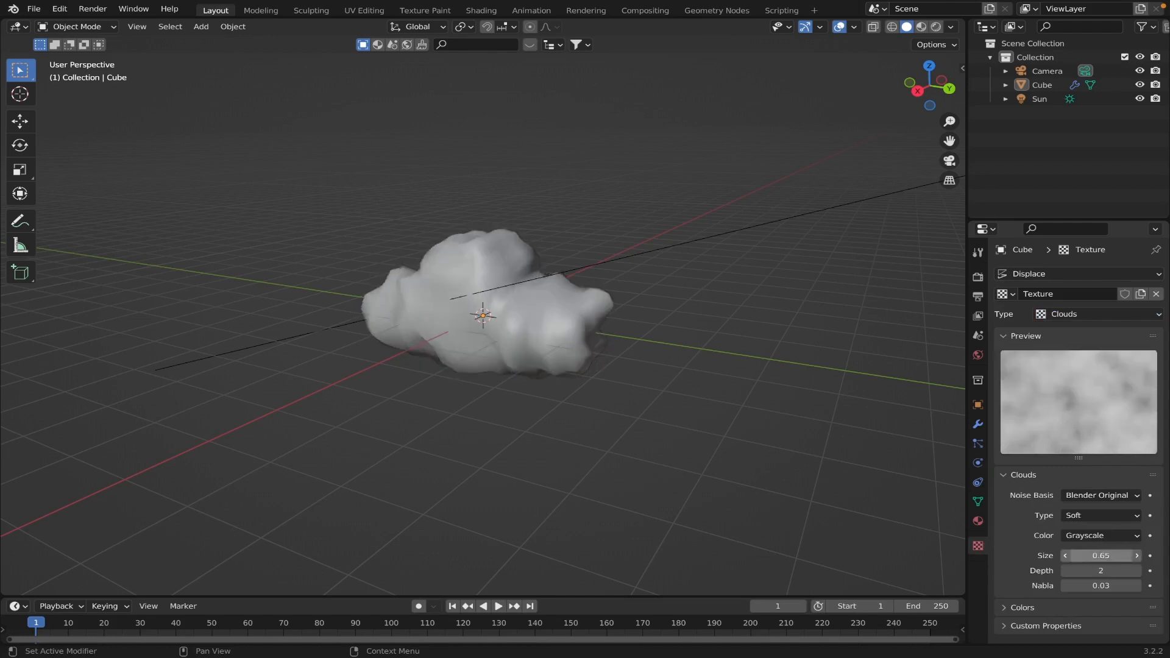
{"action": "left_click_drag", "start_coordinate": [1100, 555], "coordinate": [1093, 556]}
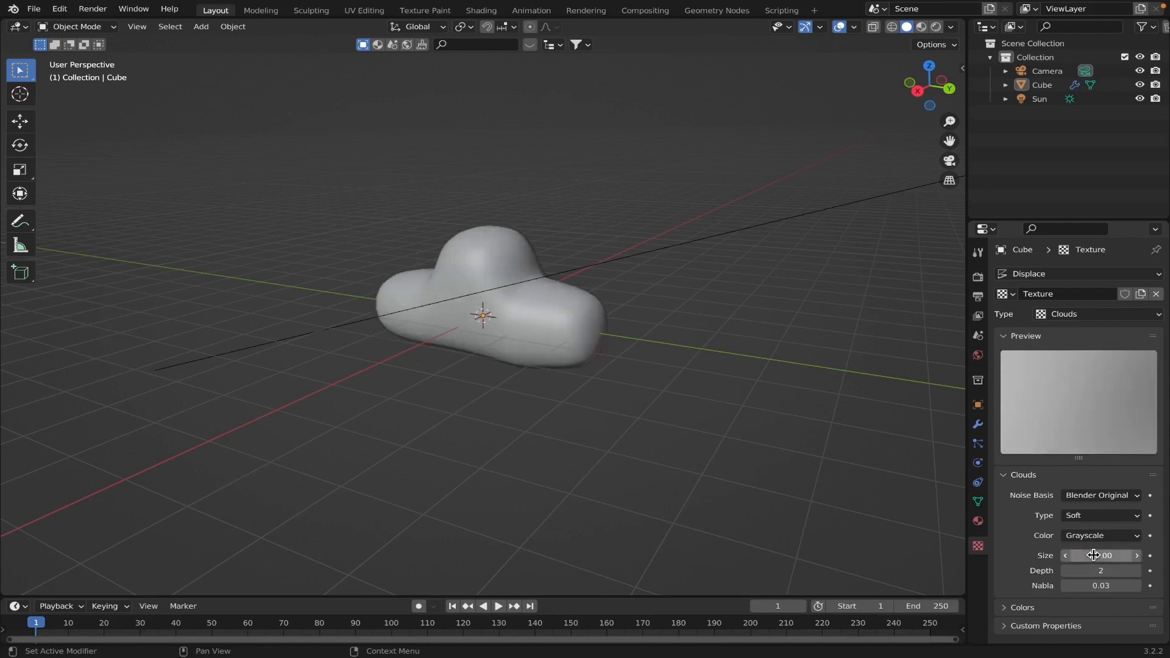
{"action": "double_click", "coordinate": [1100, 556]}
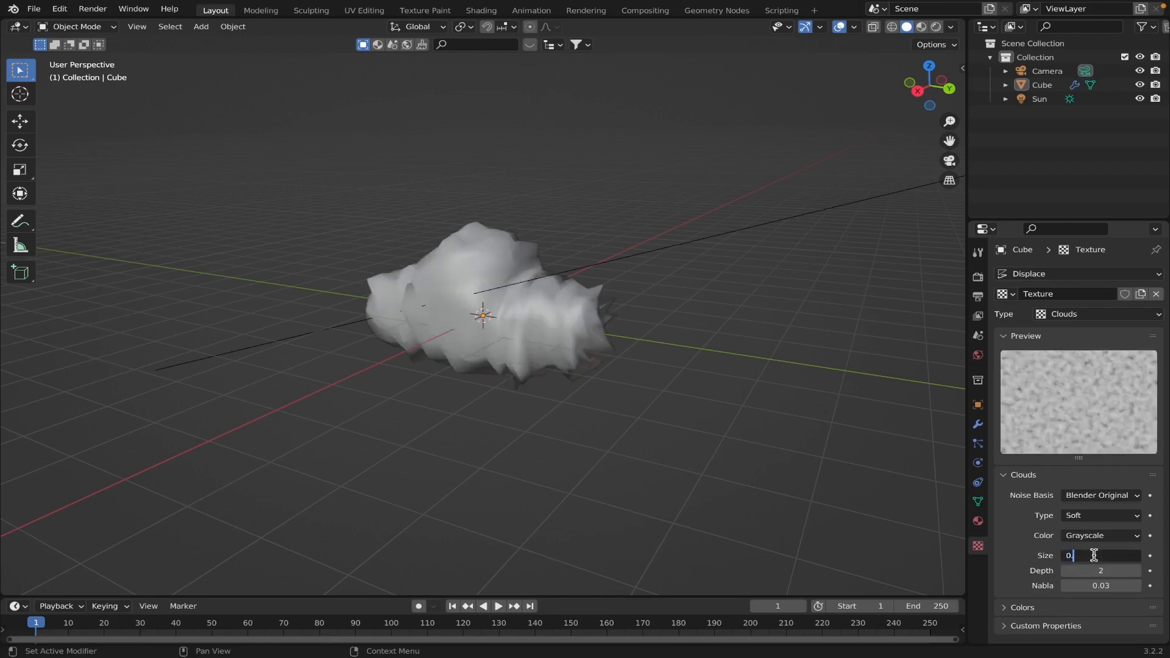
{"action": "type", "text": "0.75"}
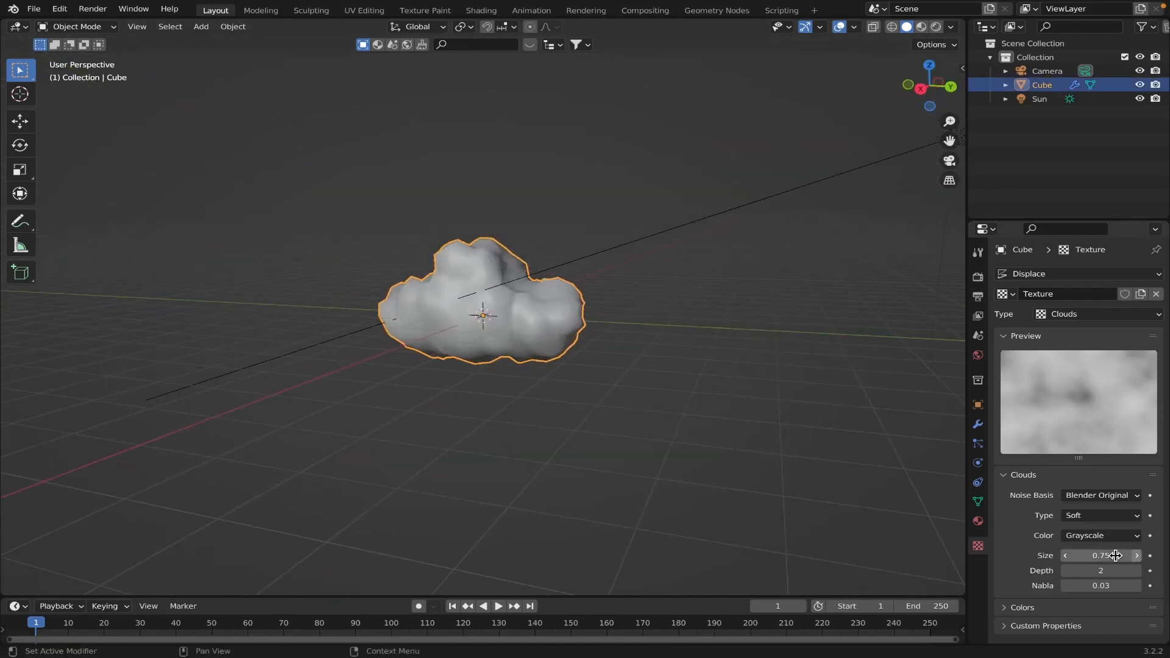
Settle the Clouds texture size at 3.00 and inspect the lumpy cube from a few angles.
{"action": "left_click_drag", "start_coordinate": [1096, 556], "coordinate": [1118, 556]}
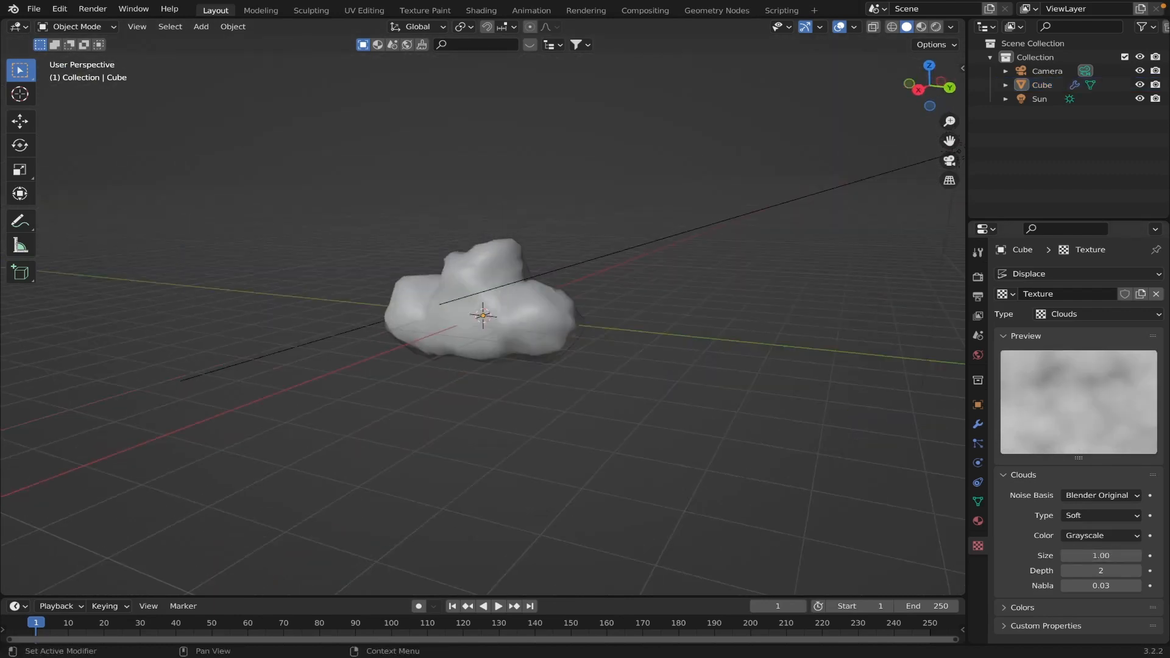
{"action": "double_click", "coordinate": [1099, 556]}
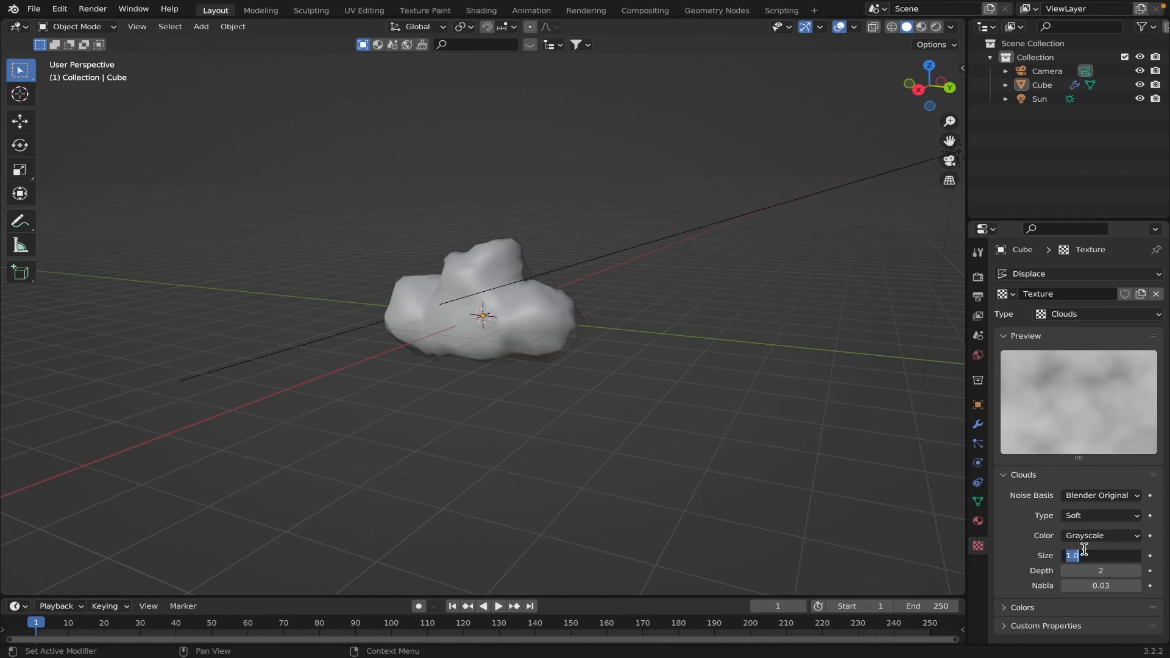
{"action": "type", "text": "5.0"}
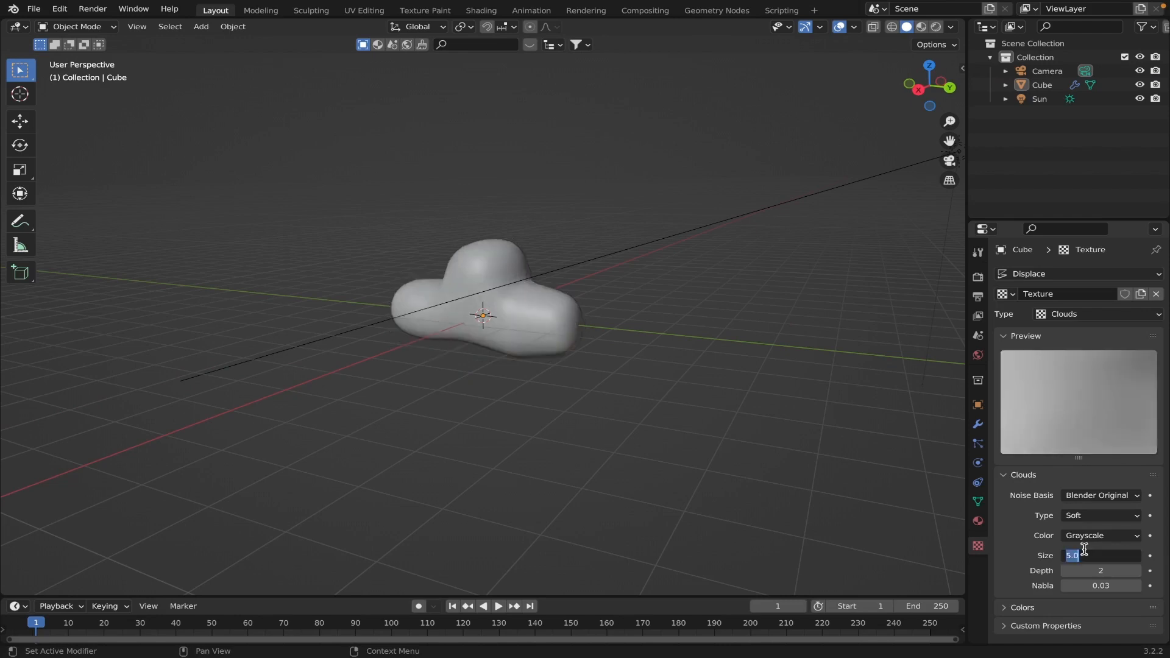
{"action": "type", "text": "3.00"}
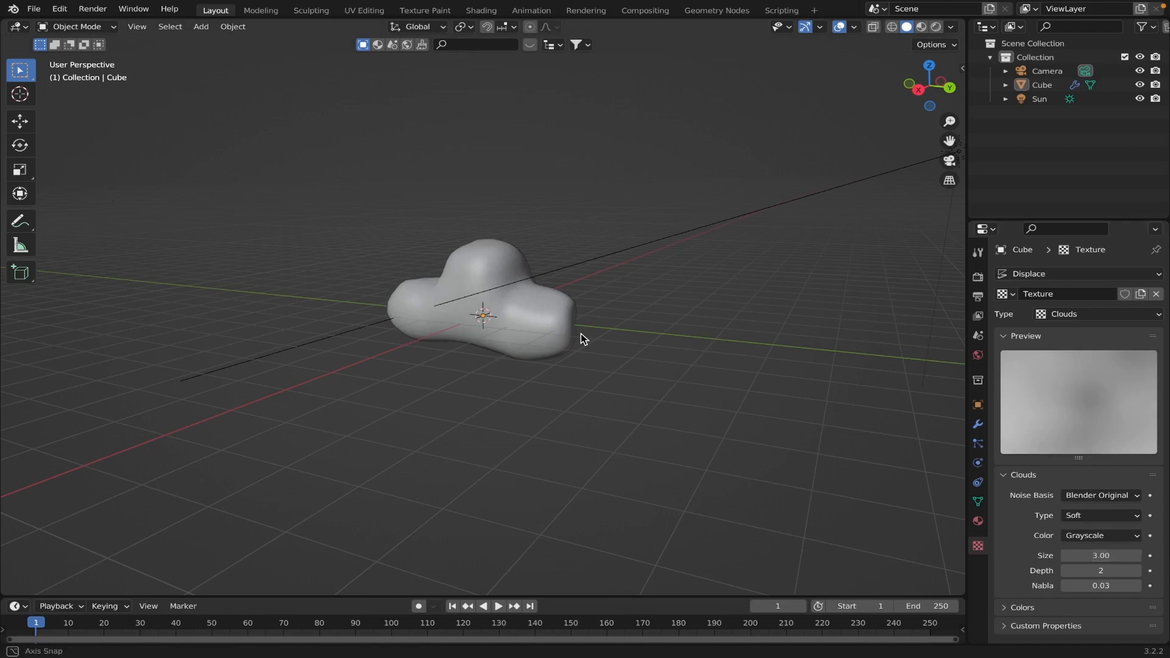
{"action": "left_click_drag", "start_coordinate": [582, 340], "coordinate": [534, 324]}
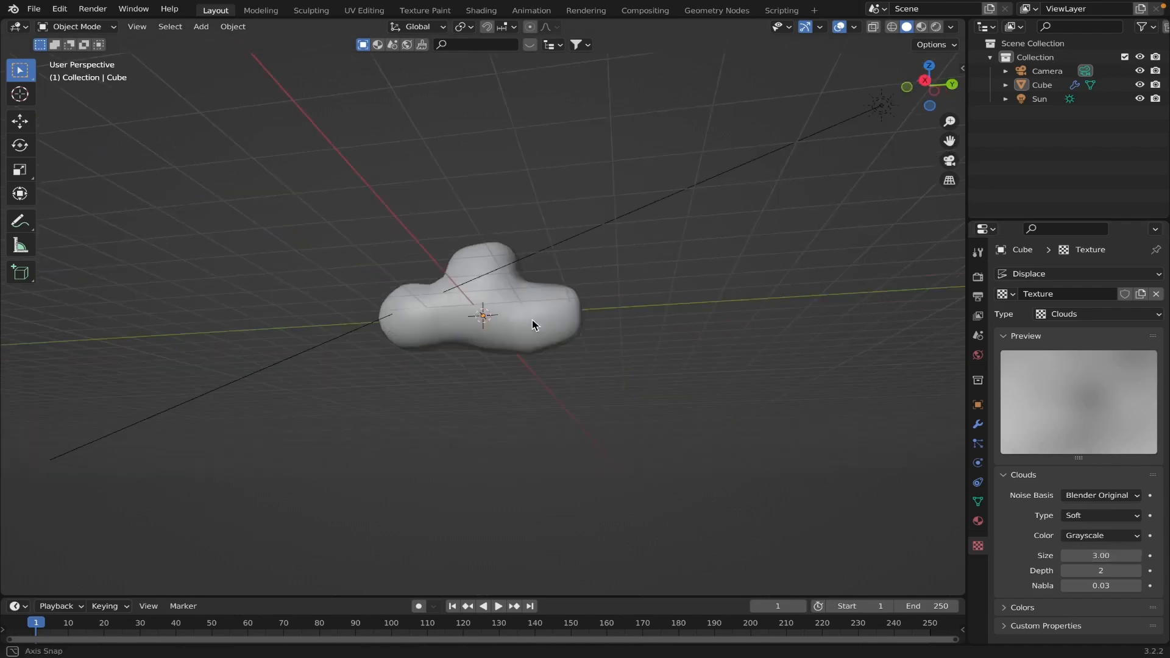
{"action": "left_click_drag", "start_coordinate": [534, 324], "coordinate": [594, 340]}
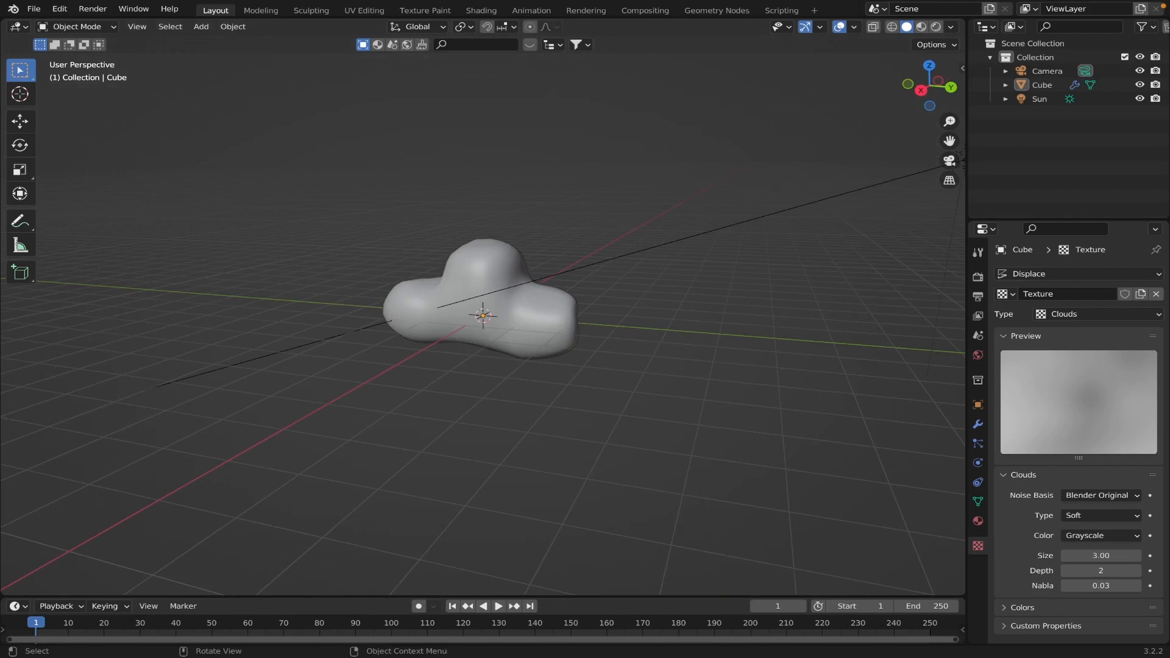
{"action": "mouse_move", "coordinate": [448, 214]}
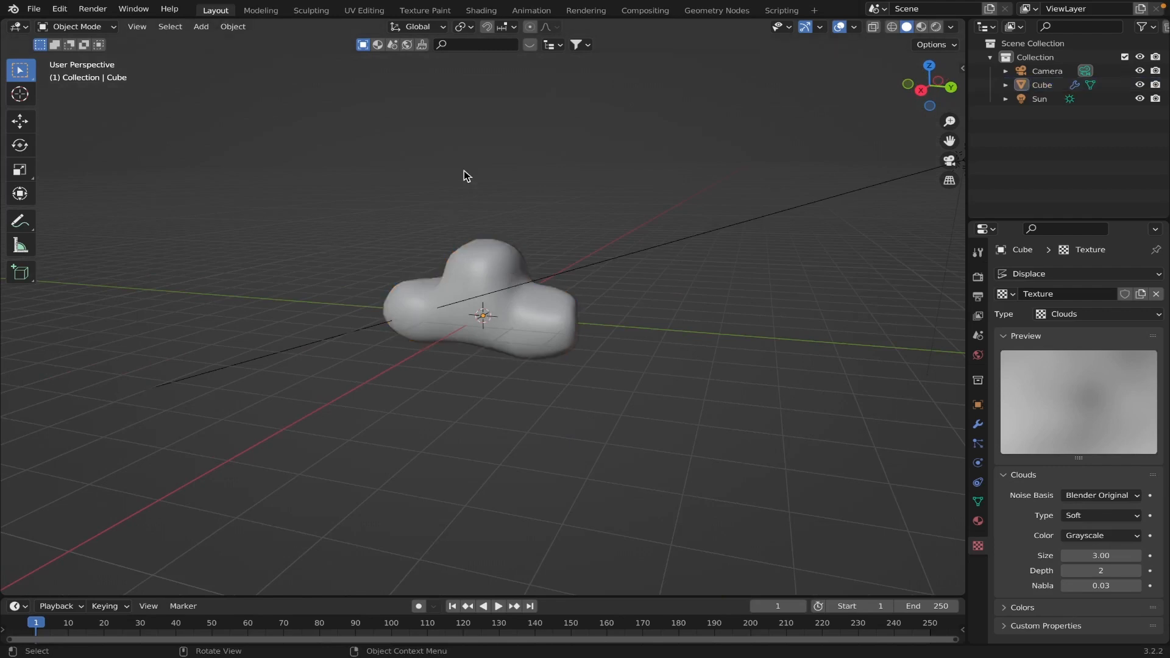
Add an empty Volume with a Mesh to Volume modifier from Cube, density 2.000 and voxel amount 128.
{"action": "left_click", "coordinate": [200, 27]}
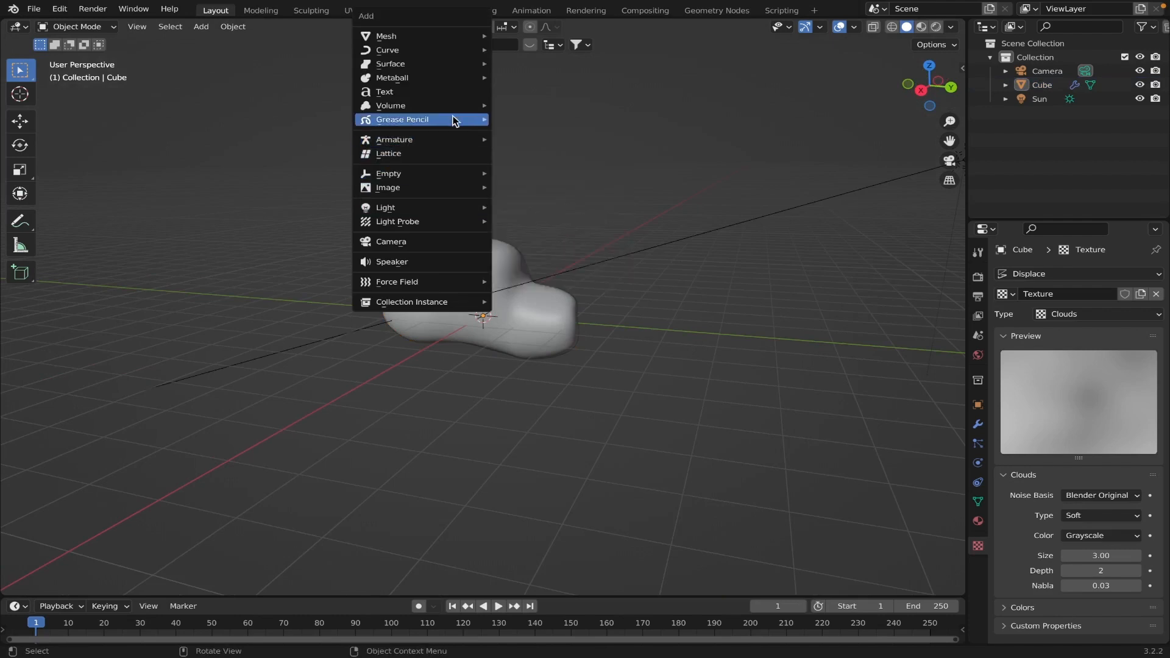
{"action": "left_click", "coordinate": [391, 105]}
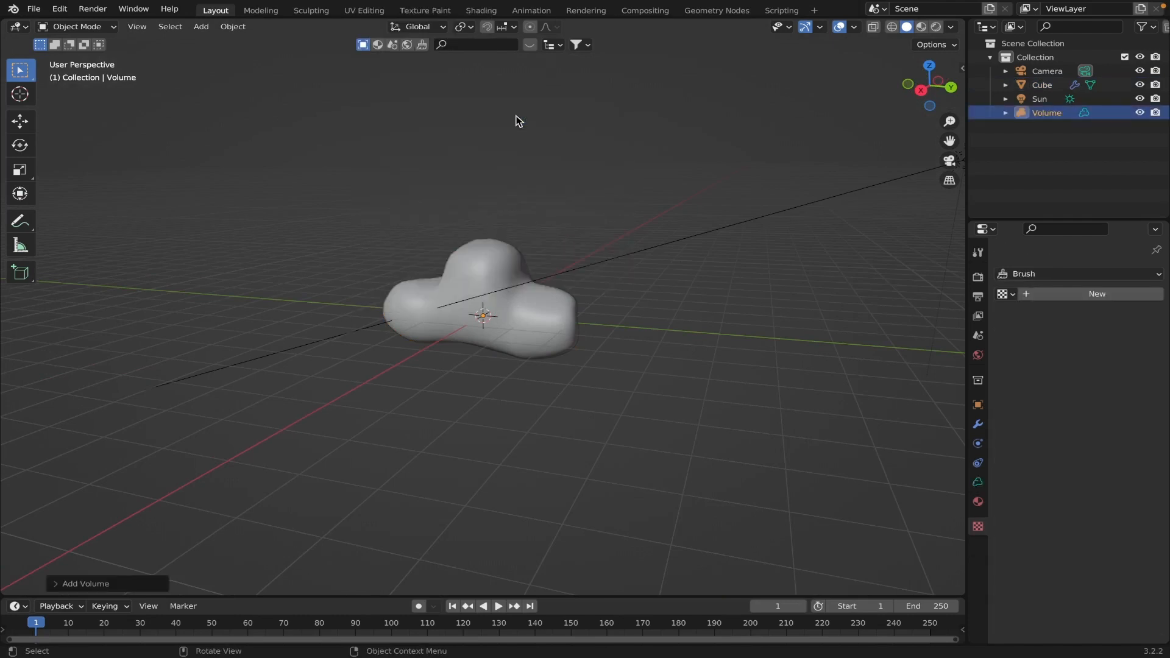
{"action": "left_click", "coordinate": [977, 424]}
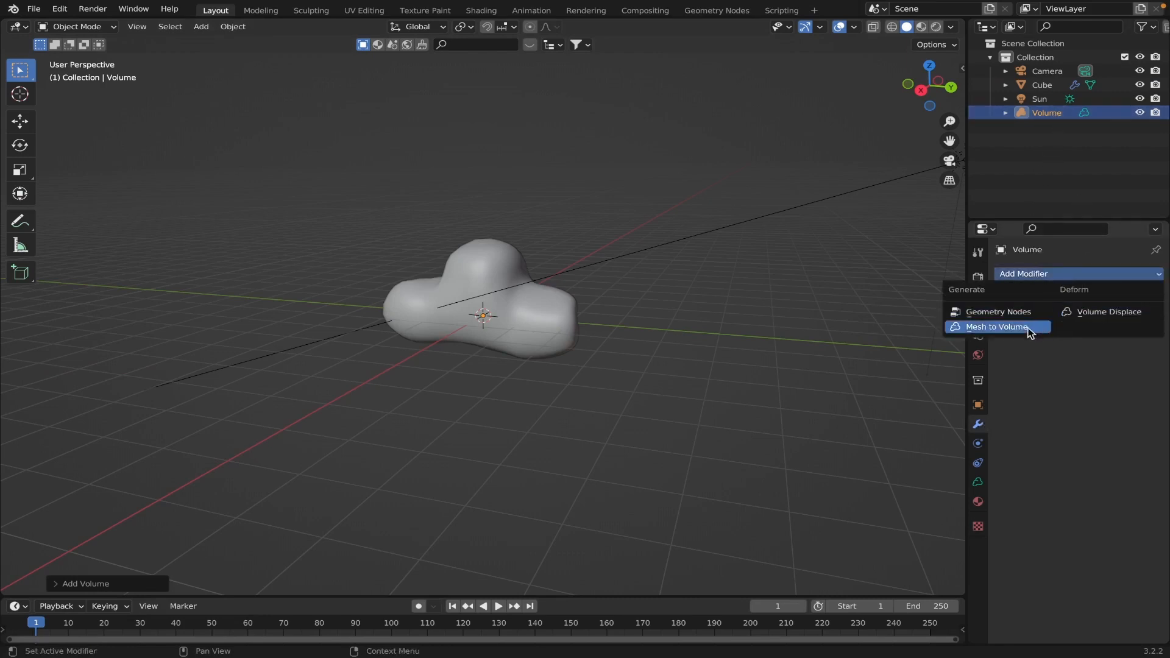
{"action": "left_click", "coordinate": [997, 327]}
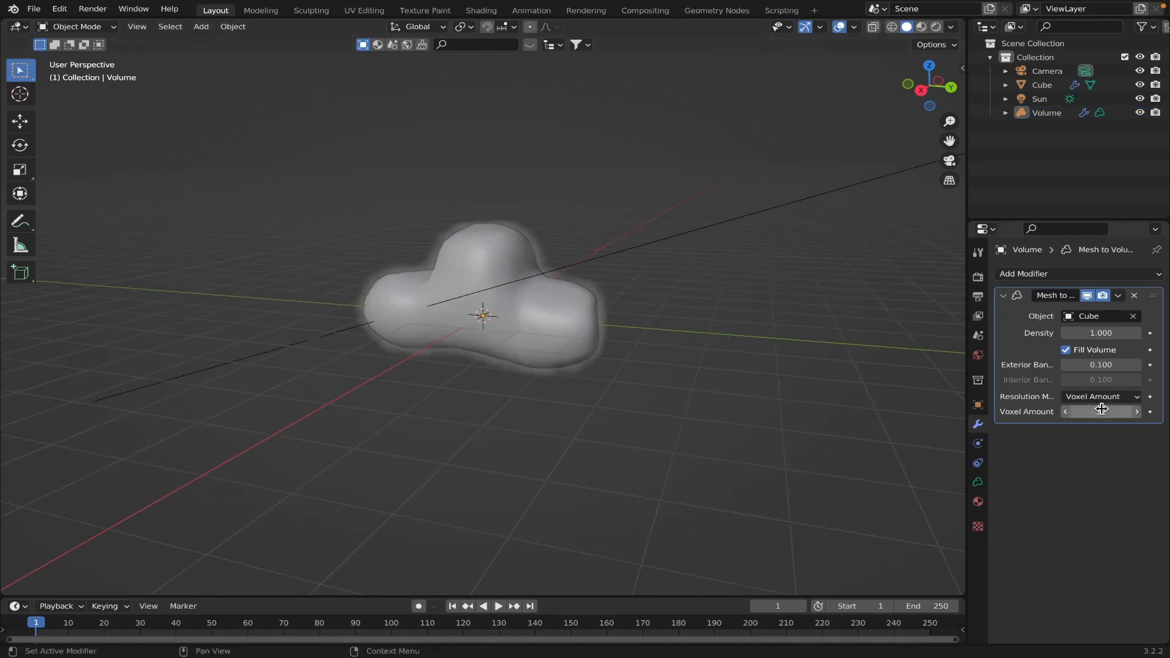
{"action": "left_click", "coordinate": [1100, 412]}
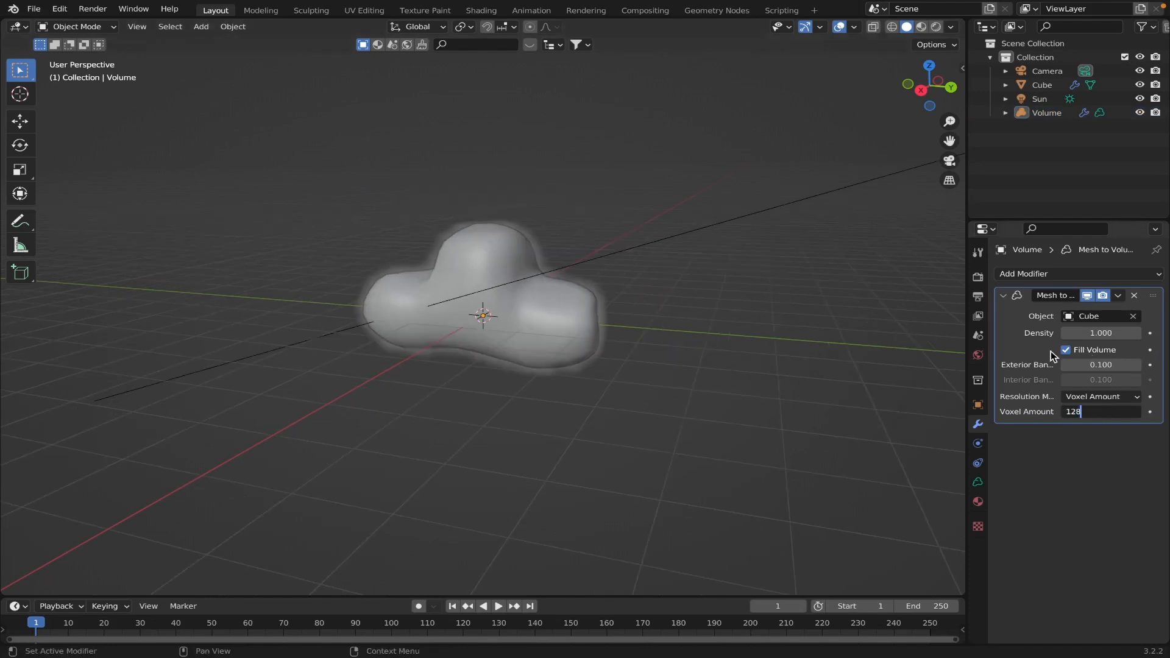
{"action": "type", "text": "2.000"}
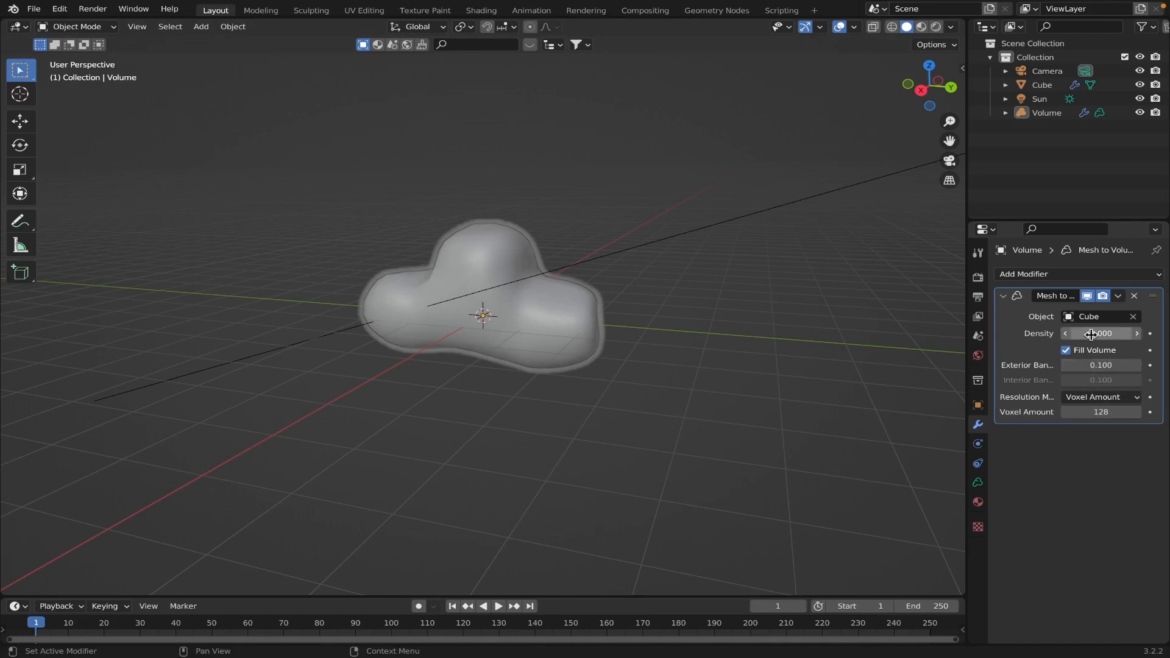
{"action": "mouse_move", "coordinate": [1091, 333]}
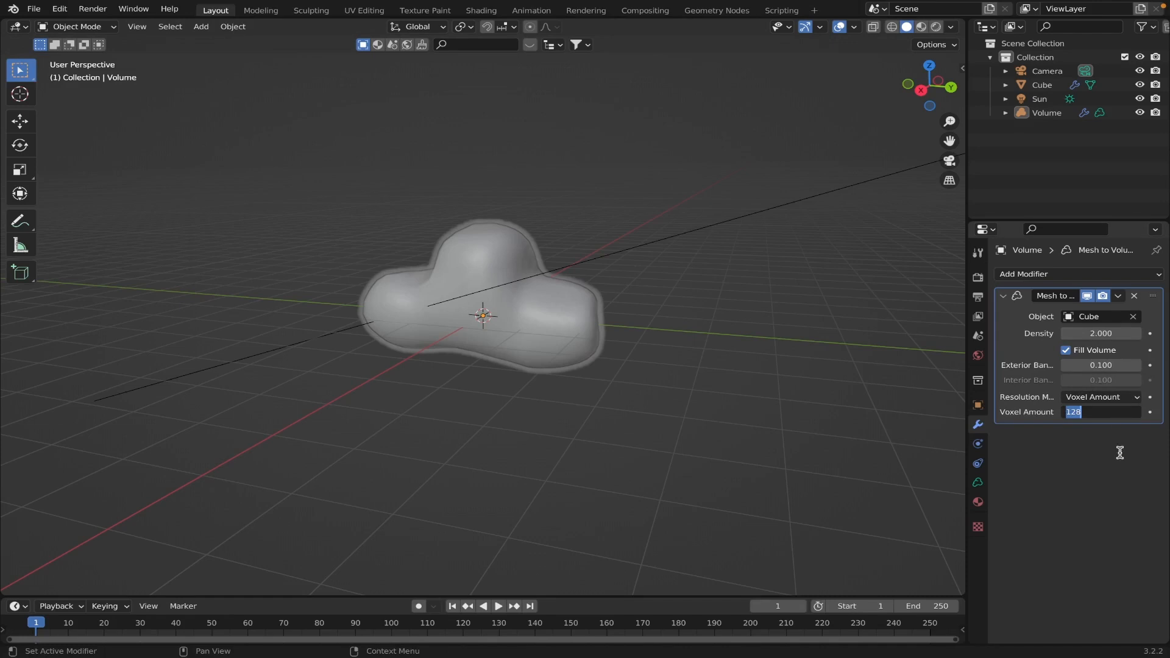
{"action": "left_click", "coordinate": [1100, 412]}
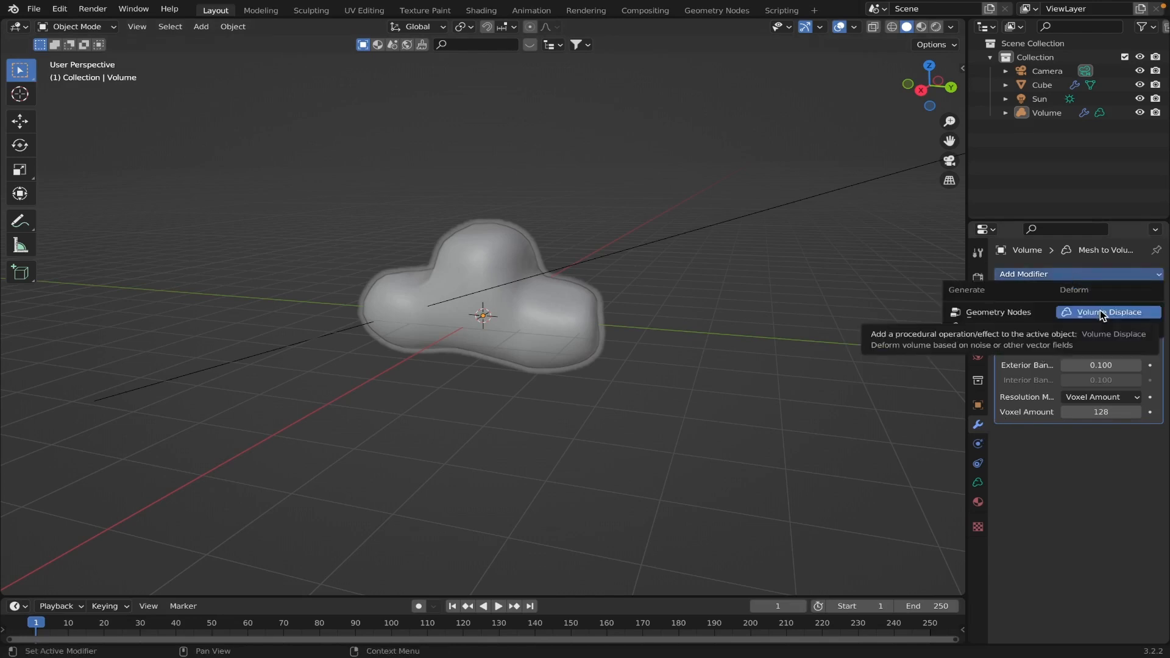
Add a Volume Displace modifier with strength 2.
{"action": "left_click", "coordinate": [1106, 312]}
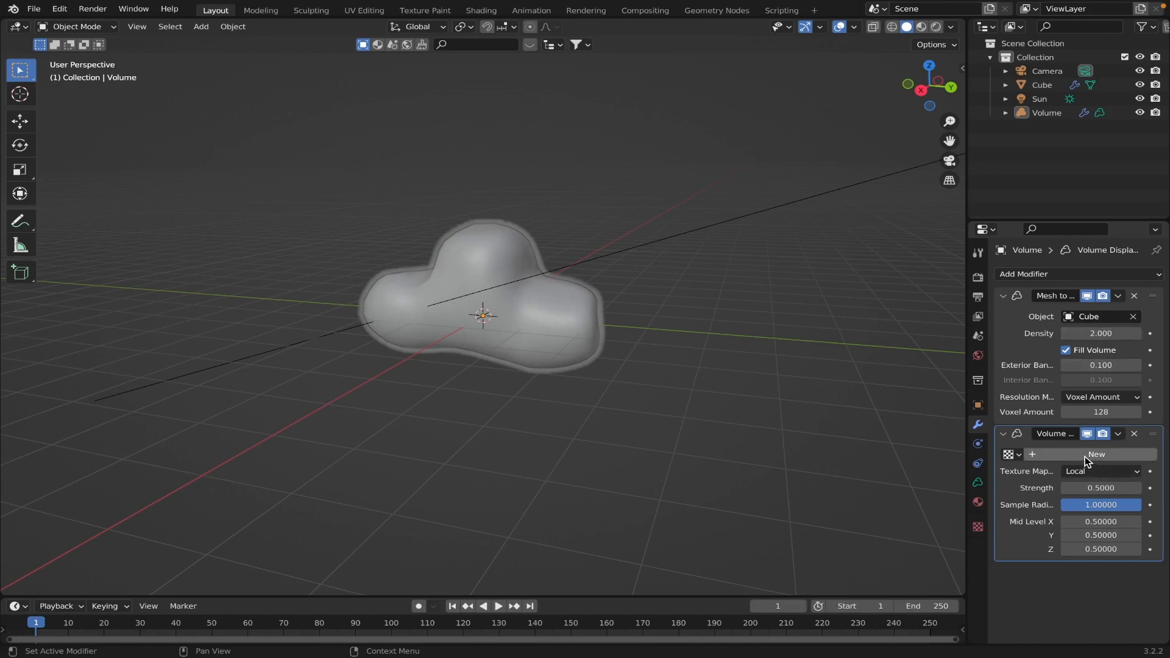
{"action": "double_click", "coordinate": [1100, 488]}
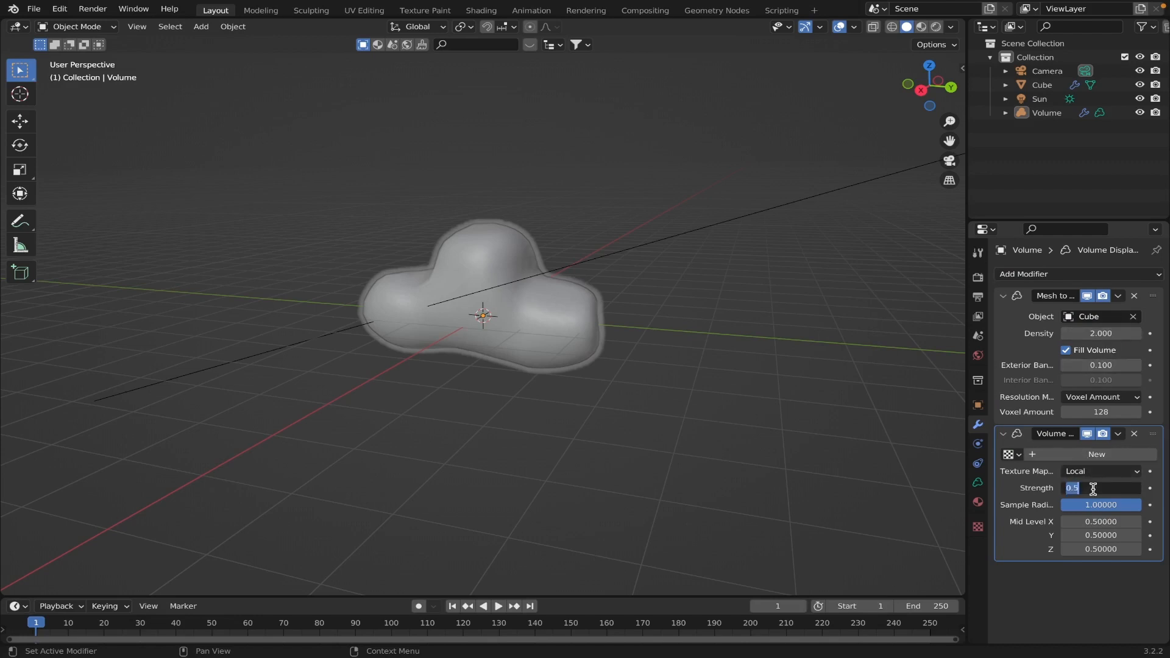
{"action": "type", "text": "2"}
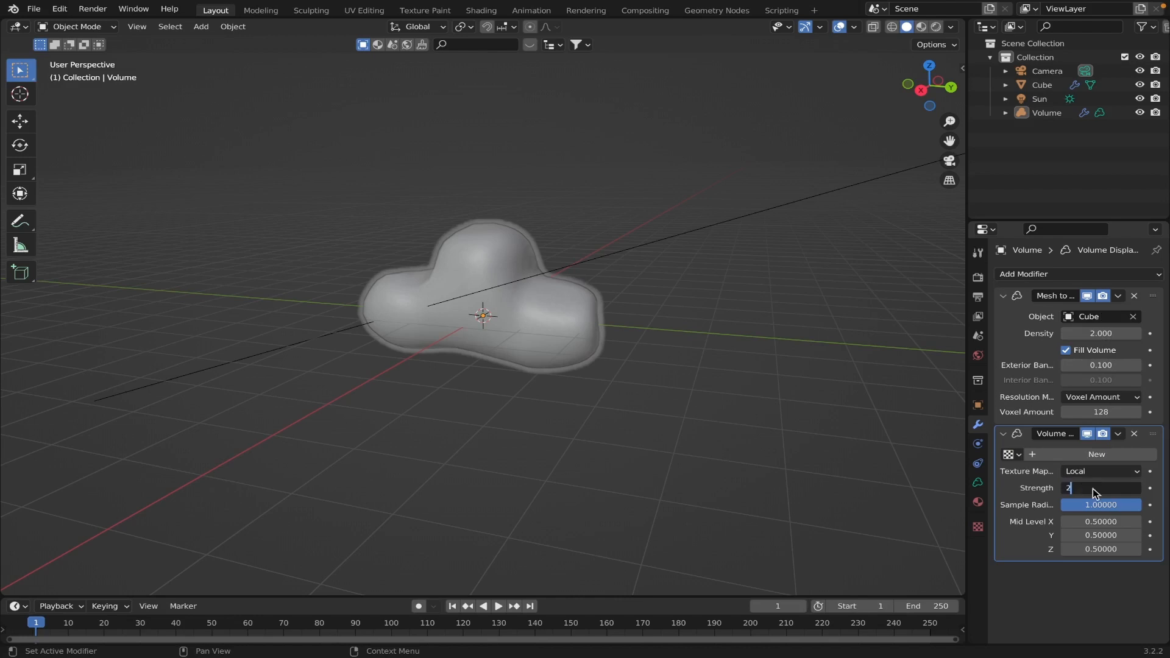
{"action": "key", "text": "Return"}
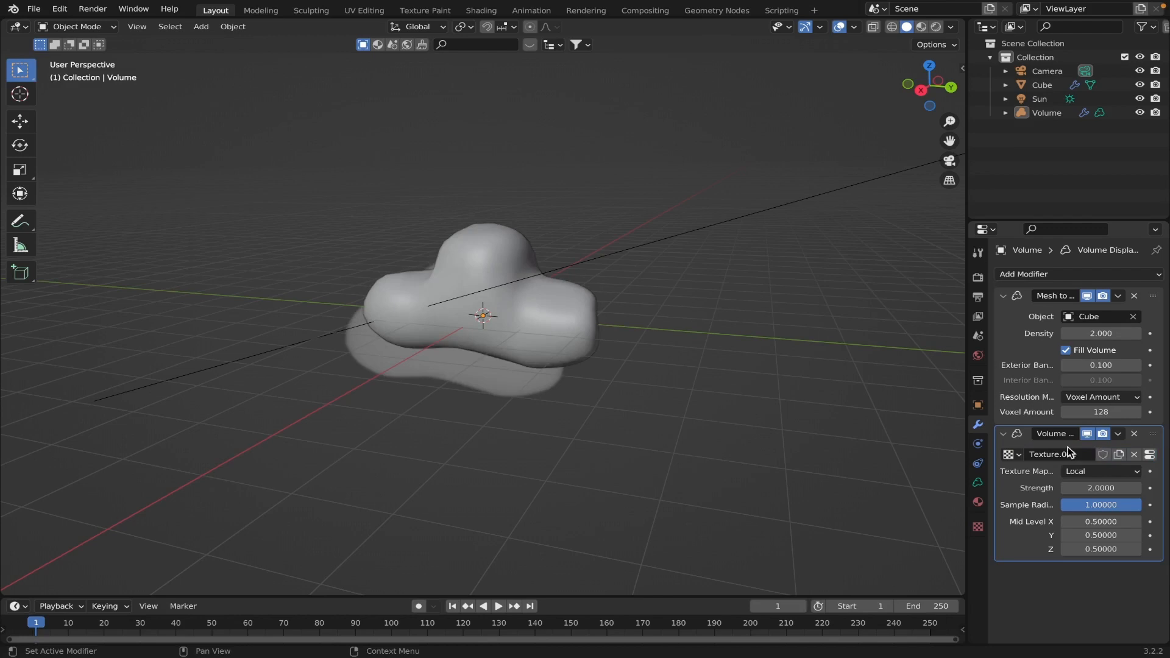
Give the volume displacement a new Clouds texture at size 0.80 for wispy edges.
{"action": "left_click", "coordinate": [977, 527]}
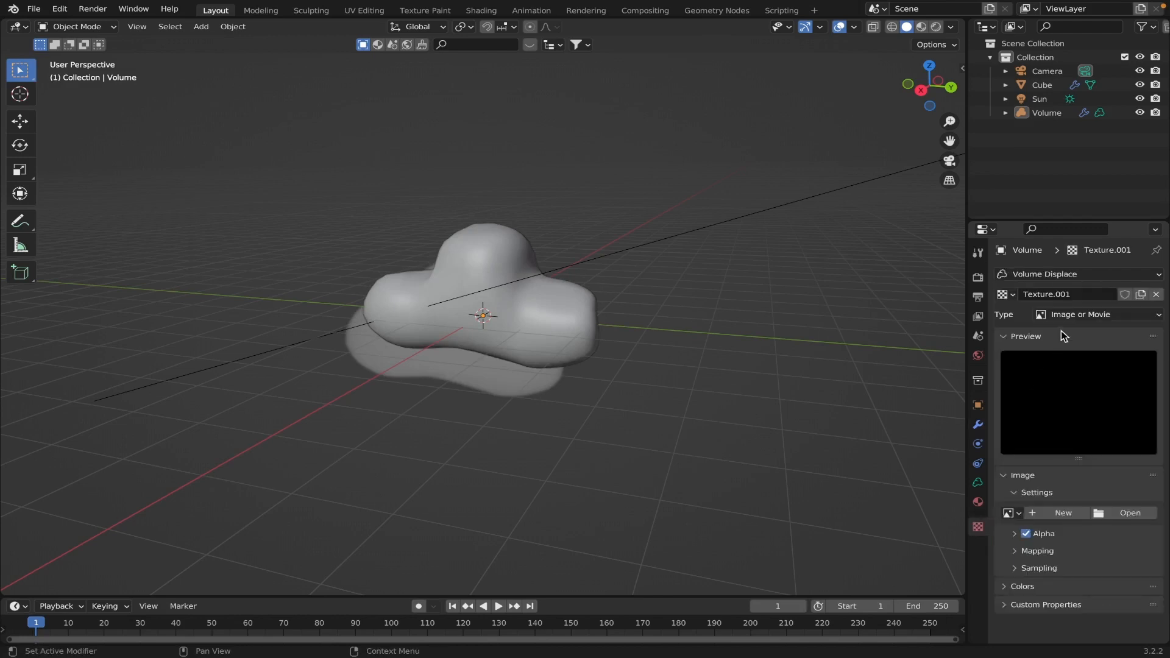
{"action": "left_click", "coordinate": [1097, 315]}
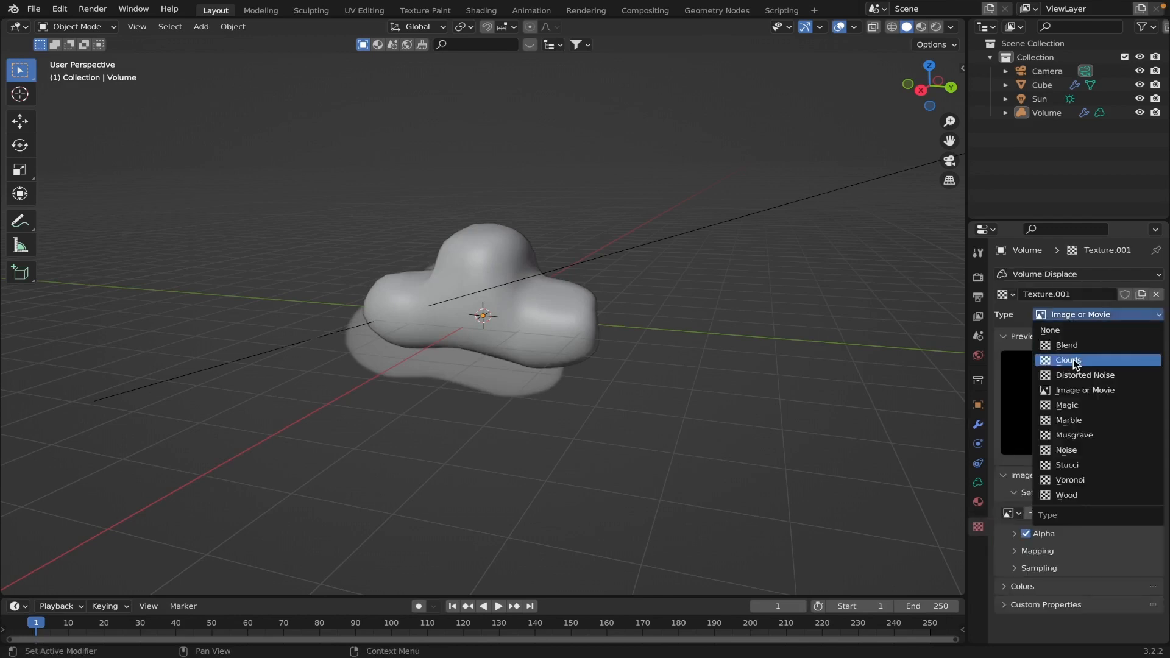
{"action": "left_click", "coordinate": [1067, 359]}
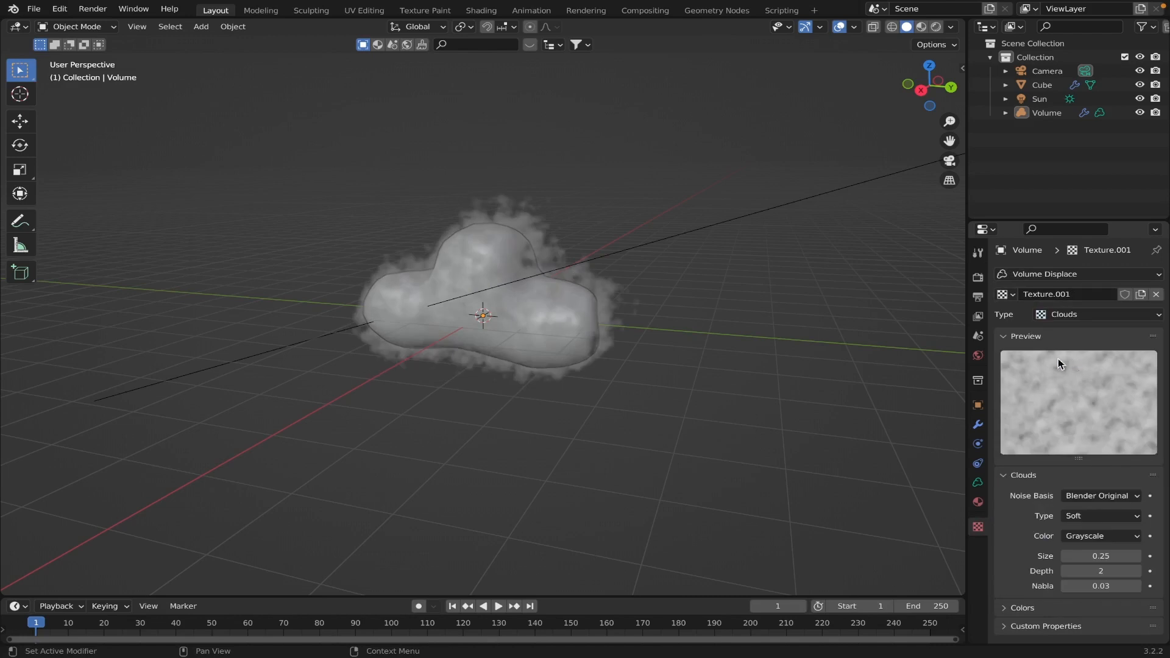
{"action": "double_click", "coordinate": [1100, 556]}
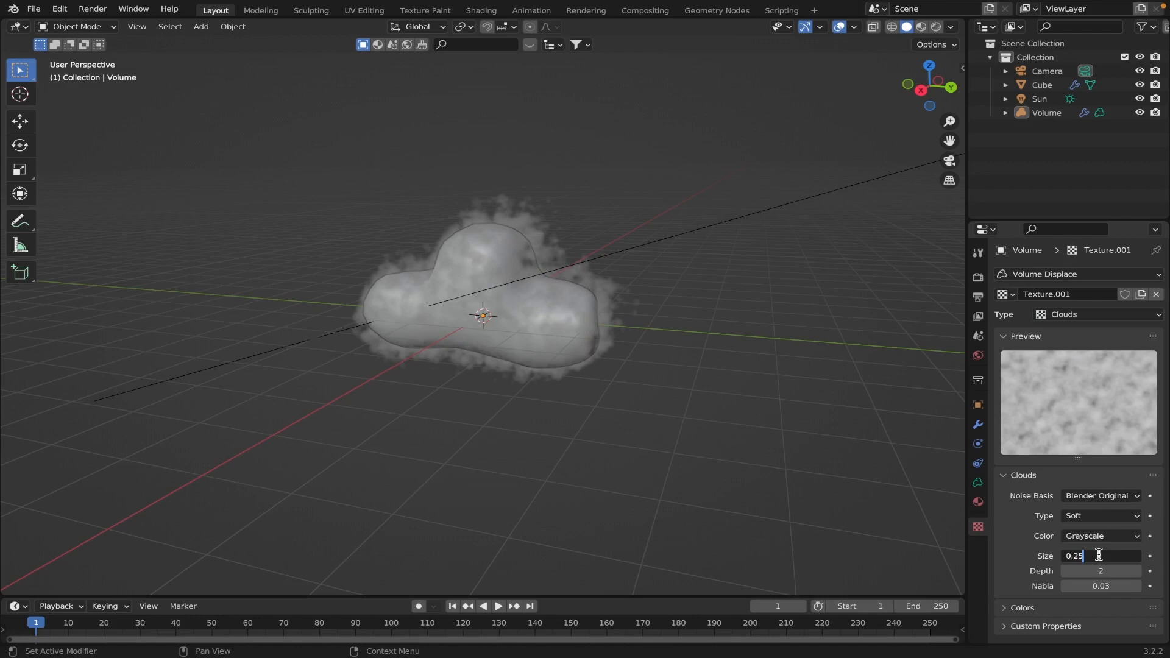
{"action": "key", "text": "ctrl+a"}
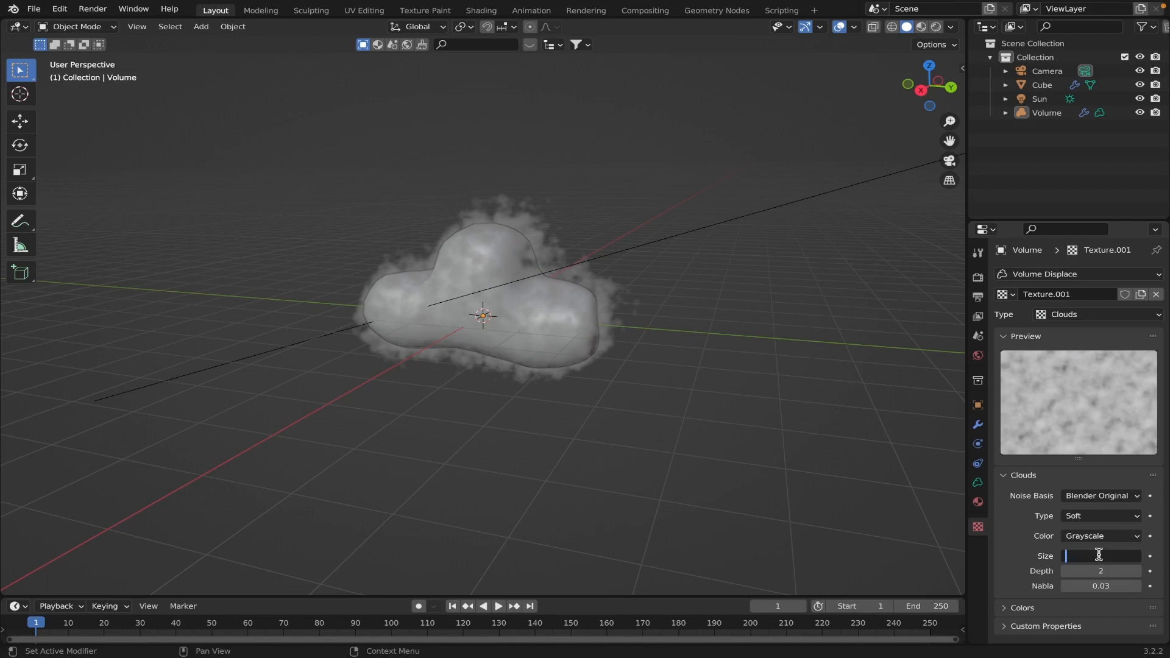
{"action": "type", "text": "0.8"}
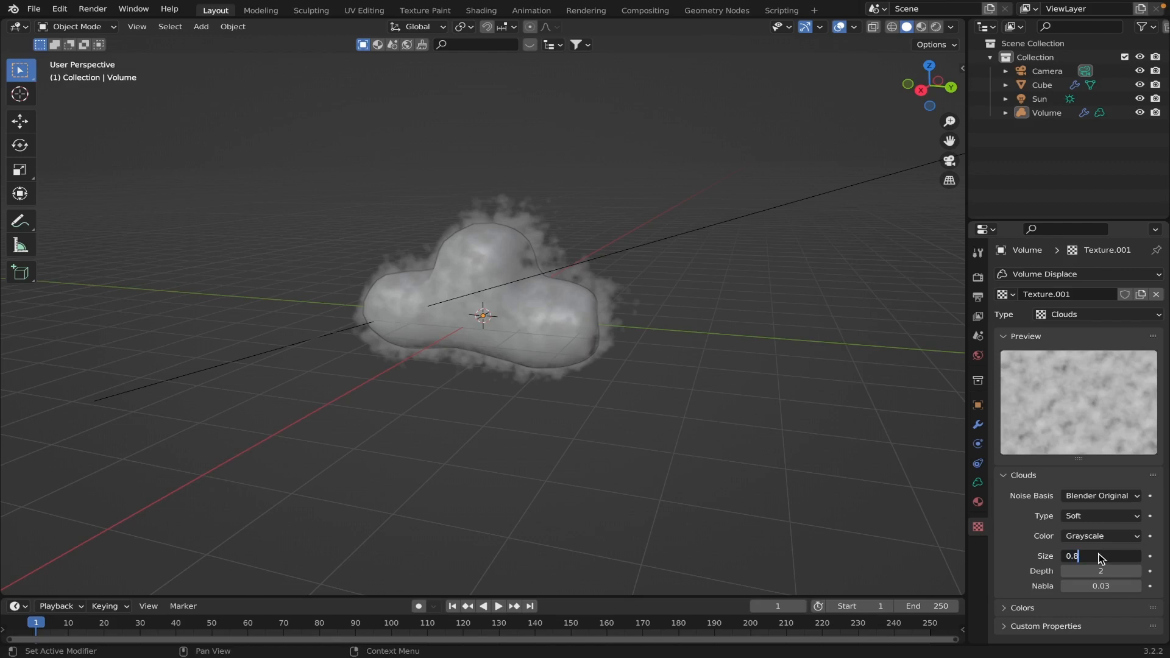
{"action": "type", "text": "2.0"}
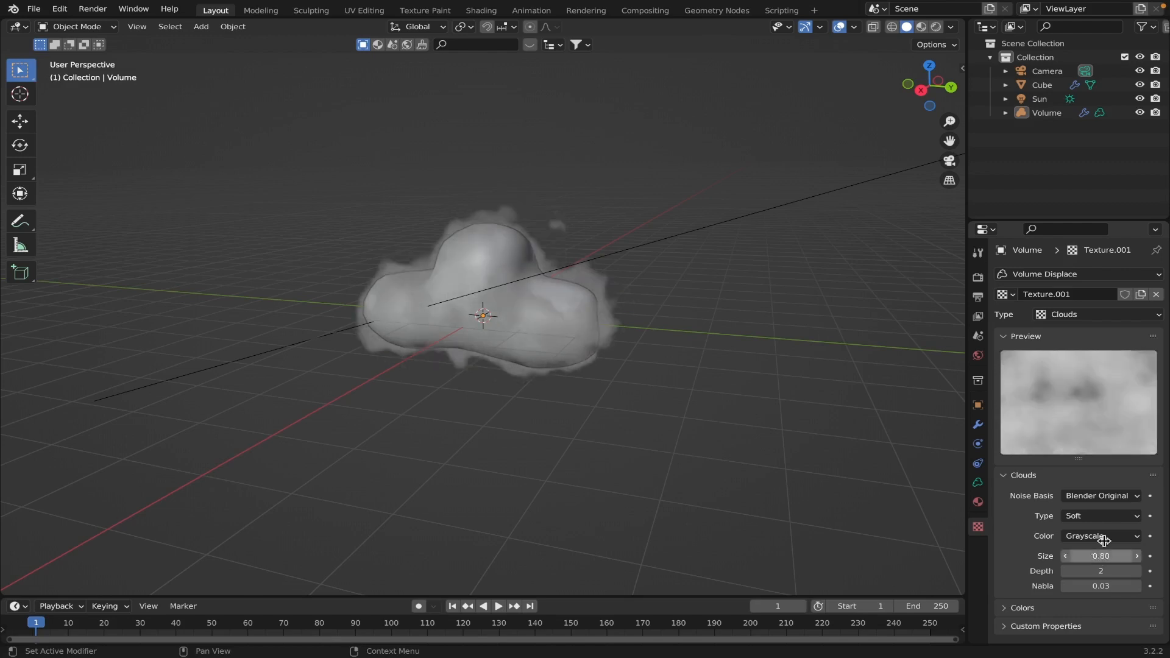
{"action": "left_click", "coordinate": [1042, 84]}
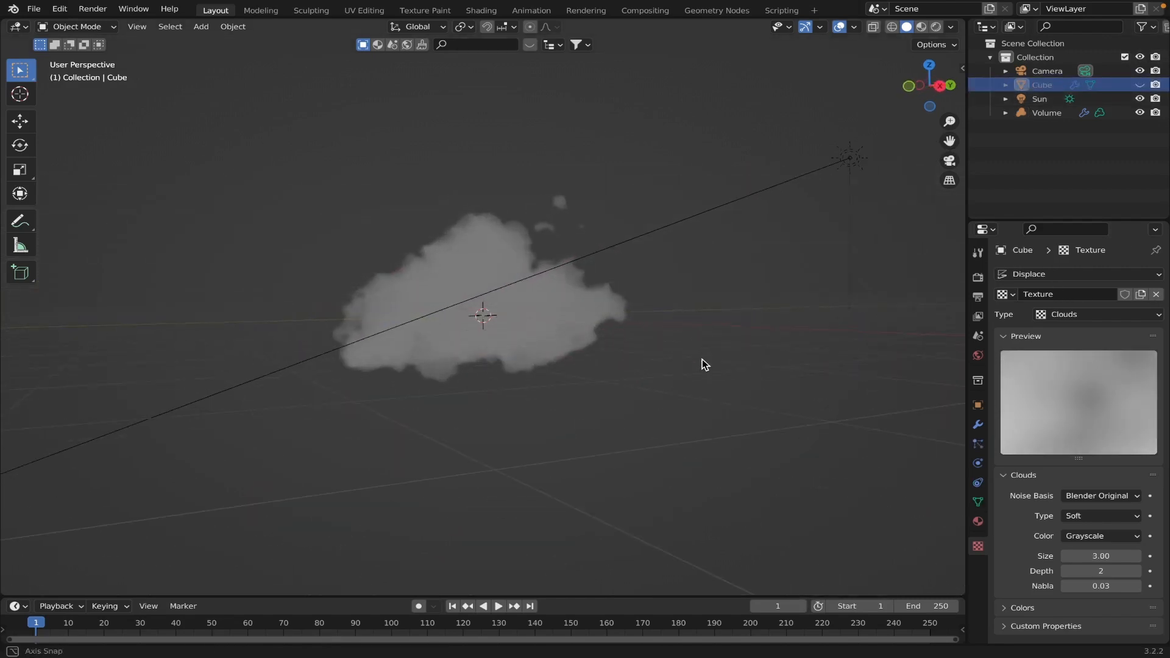
Hide the Cube in the Outliner so only the cloud volume shows, its Clouds texture size at 0.75.
{"action": "left_click_drag", "start_coordinate": [702, 365], "coordinate": [702, 404]}
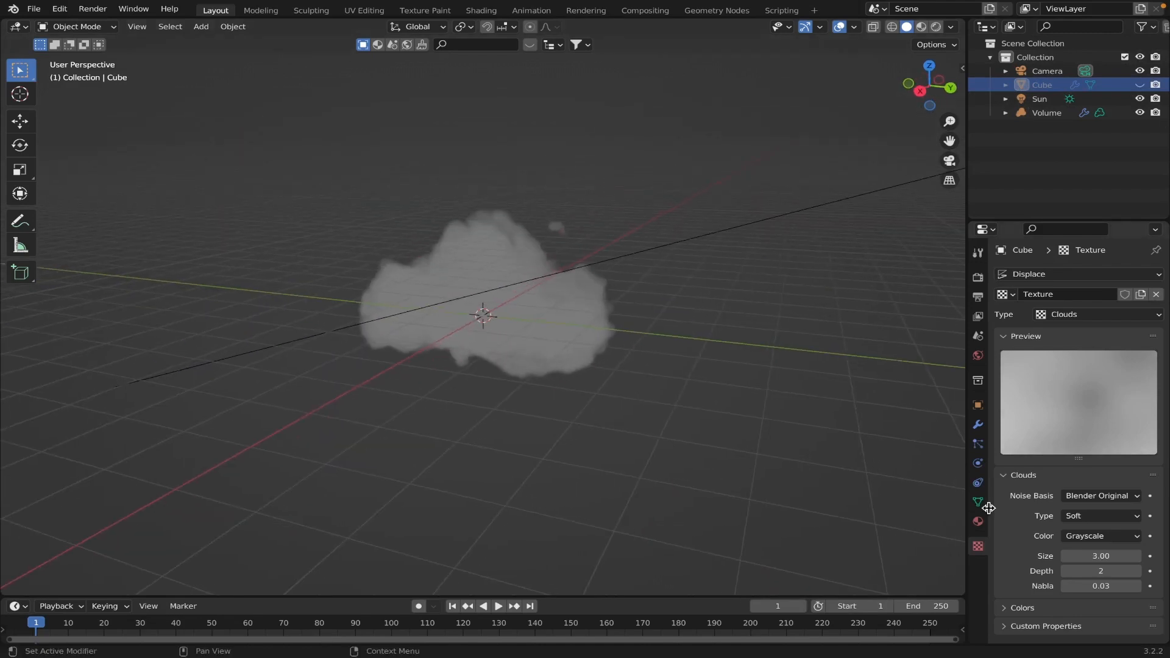
{"action": "mouse_move", "coordinate": [662, 333]}
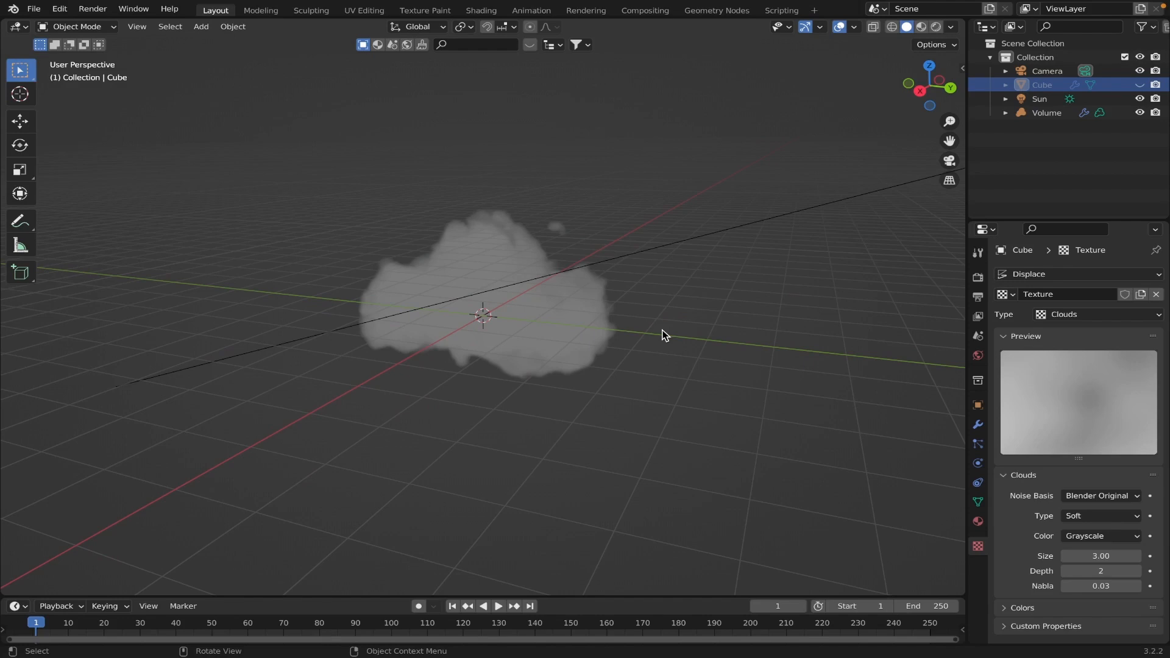
{"action": "left_click", "coordinate": [1045, 112]}
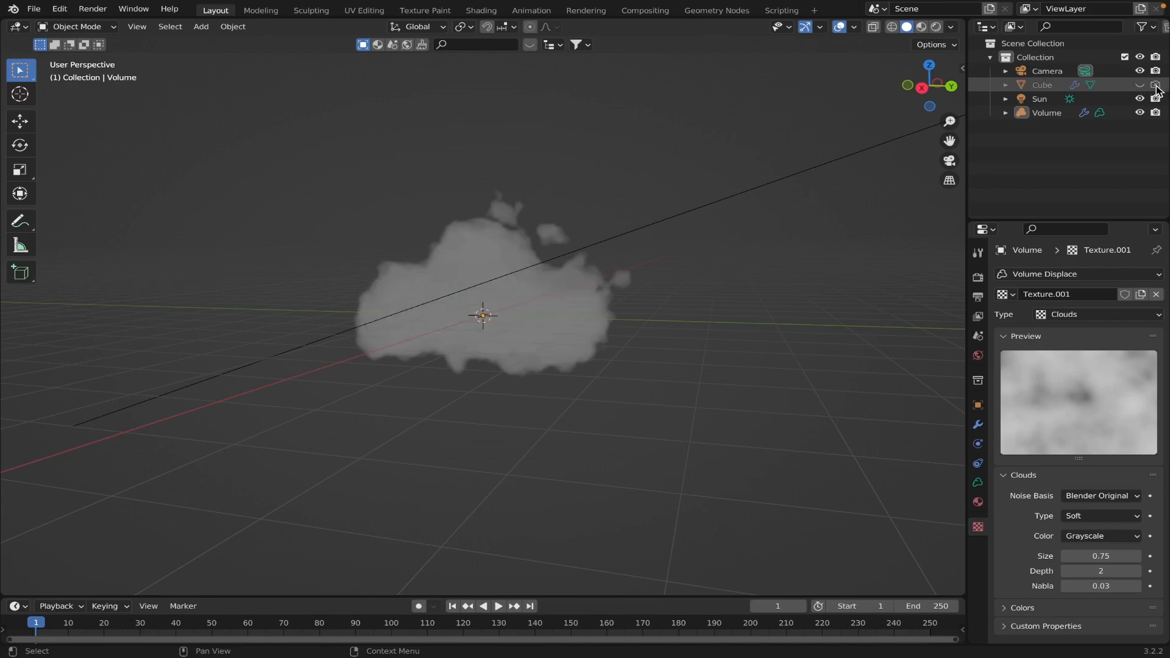
{"action": "left_click", "coordinate": [1143, 27]}
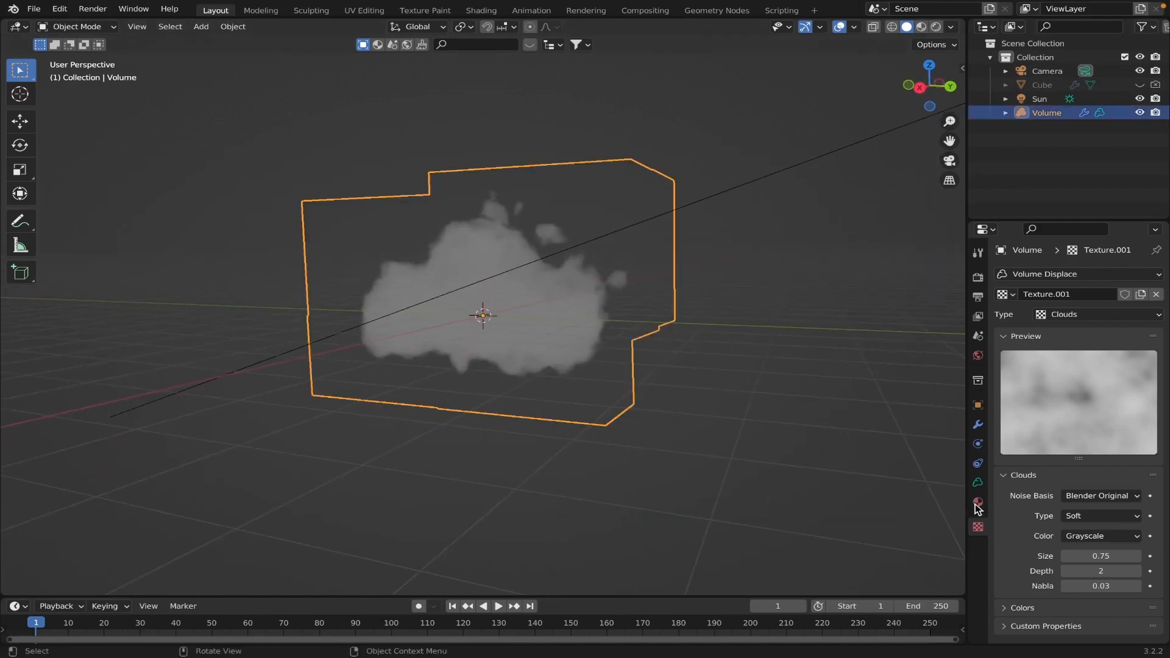
Give the Volume a new Principled Volume material with its colour brightened to pure white.
{"action": "left_click", "coordinate": [977, 502]}
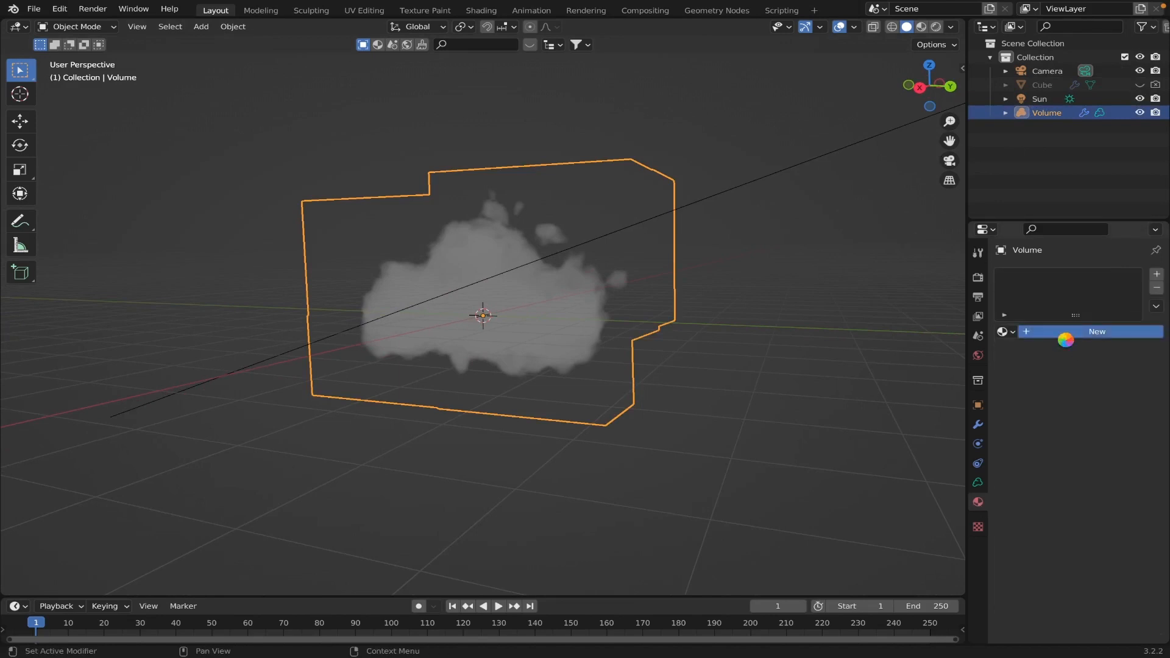
{"action": "left_click", "coordinate": [1097, 331]}
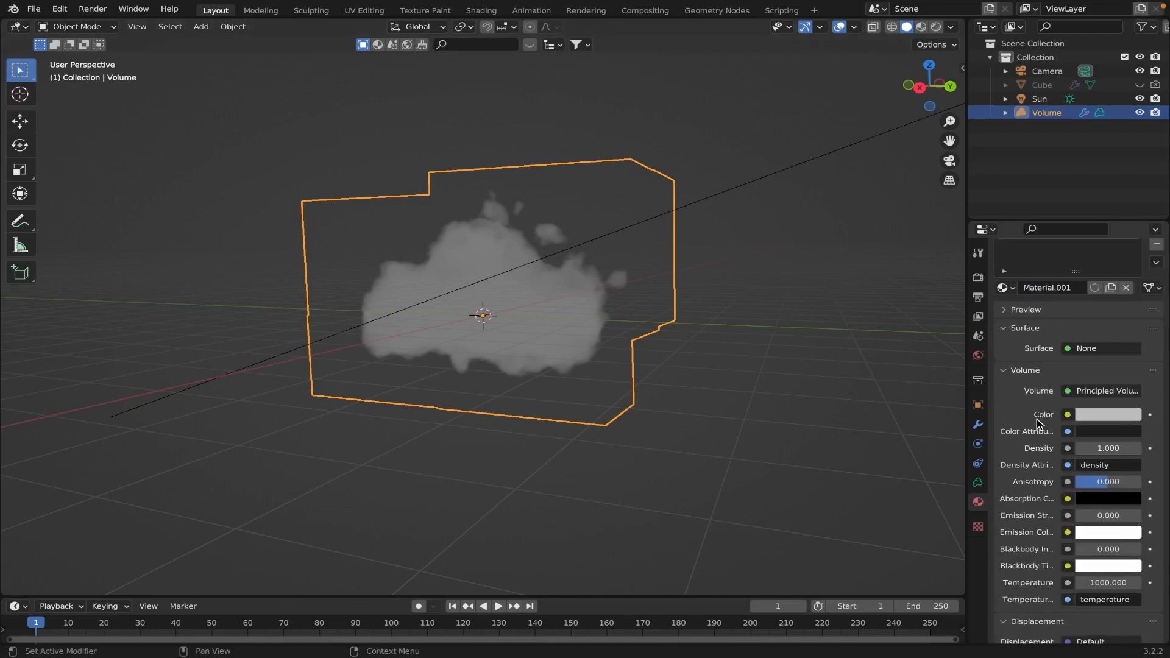
{"action": "left_click", "coordinate": [1107, 414]}
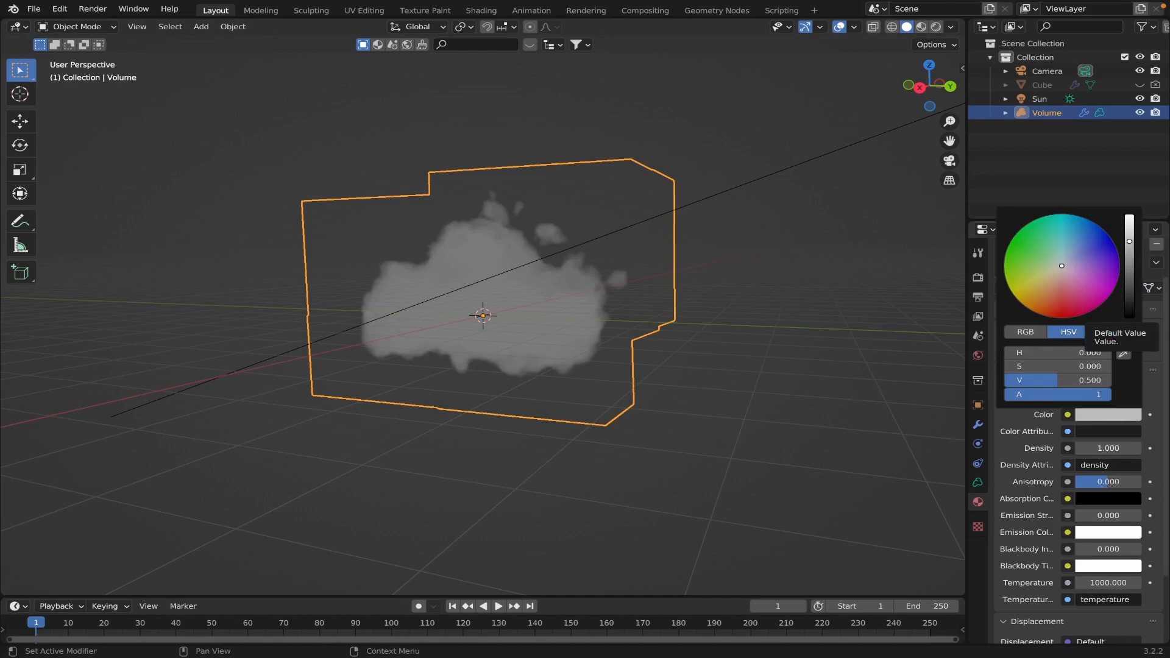
{"action": "left_click_drag", "start_coordinate": [1128, 241], "coordinate": [1128, 217]}
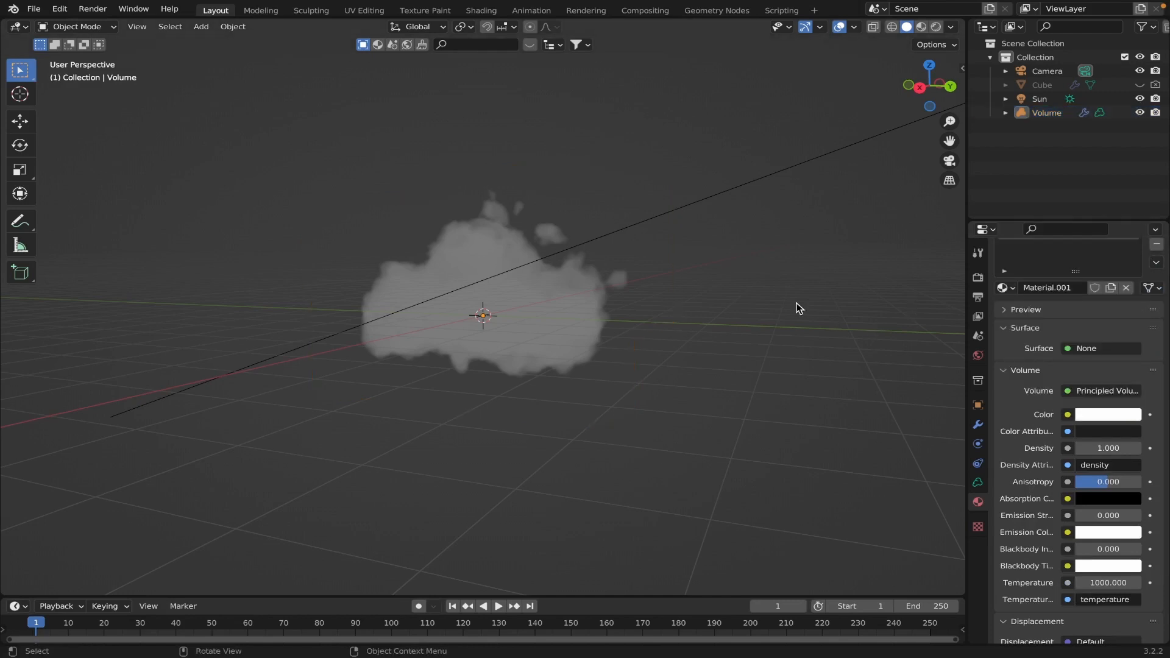
Preview the cloud in Rendered viewport shading, then return to Solid shading.
{"action": "left_click", "coordinate": [917, 27]}
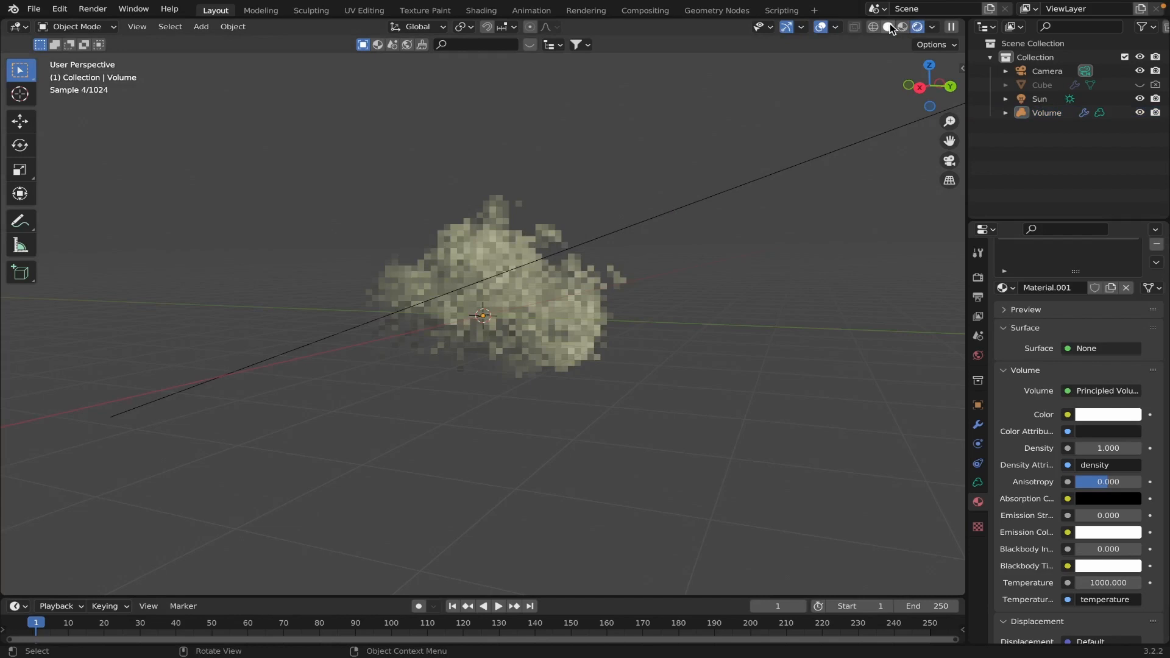
{"action": "mouse_move", "coordinate": [887, 27]}
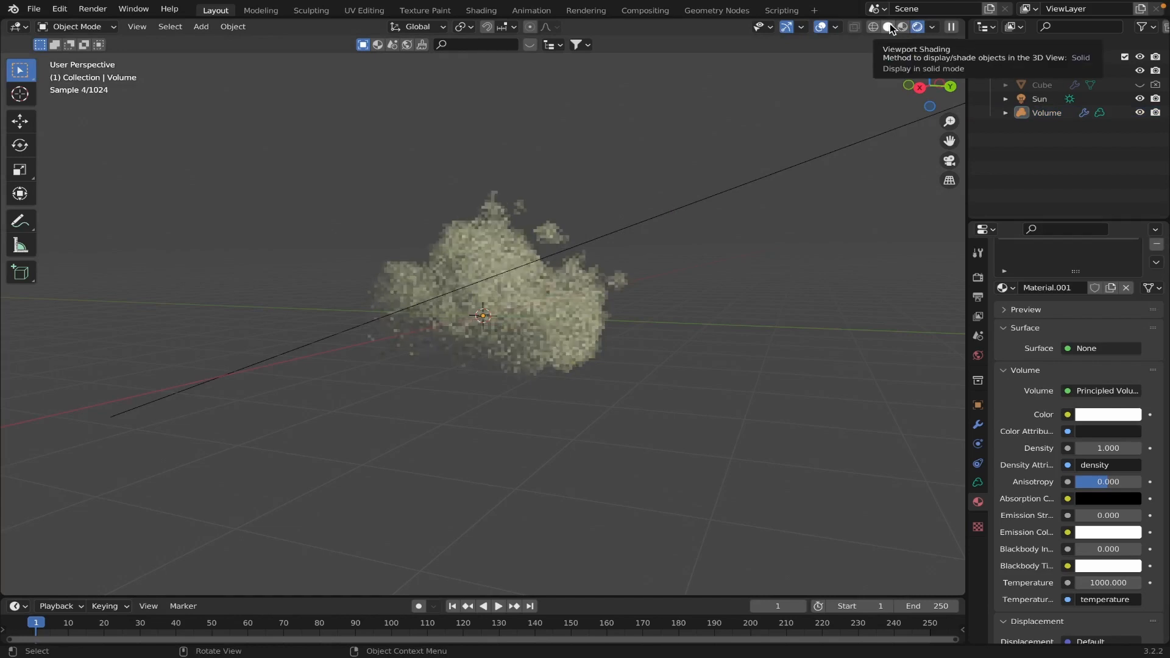
{"action": "left_click", "coordinate": [904, 27]}
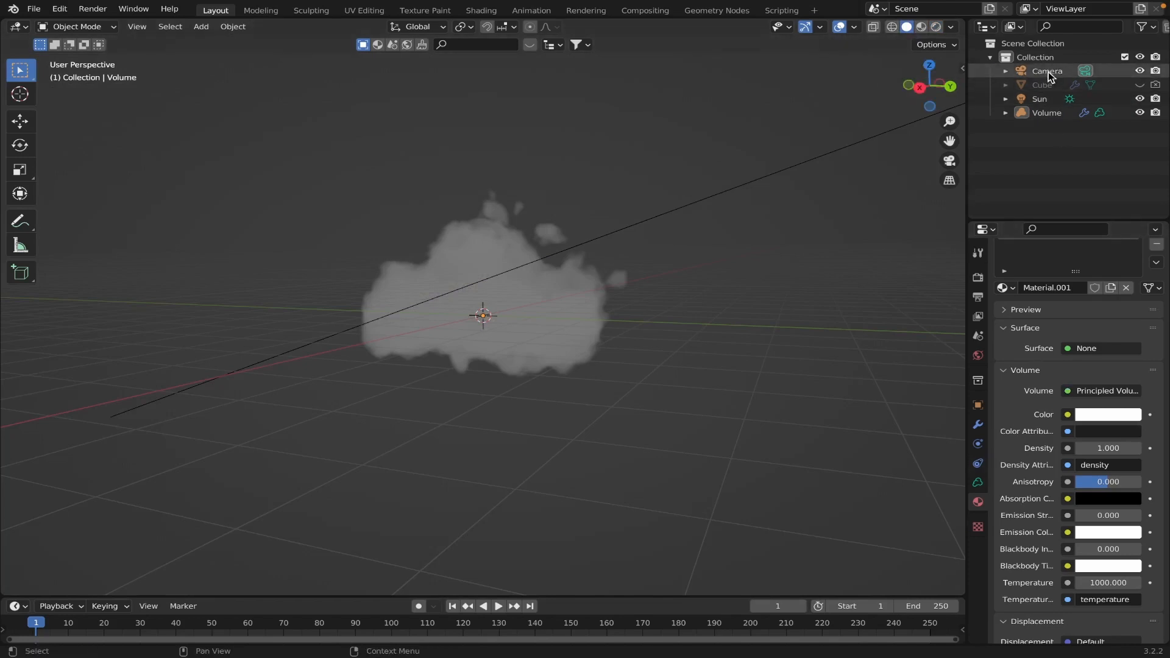
Set the Sun light's strength to 4.000 and save the file.
{"action": "left_click", "coordinate": [1038, 99]}
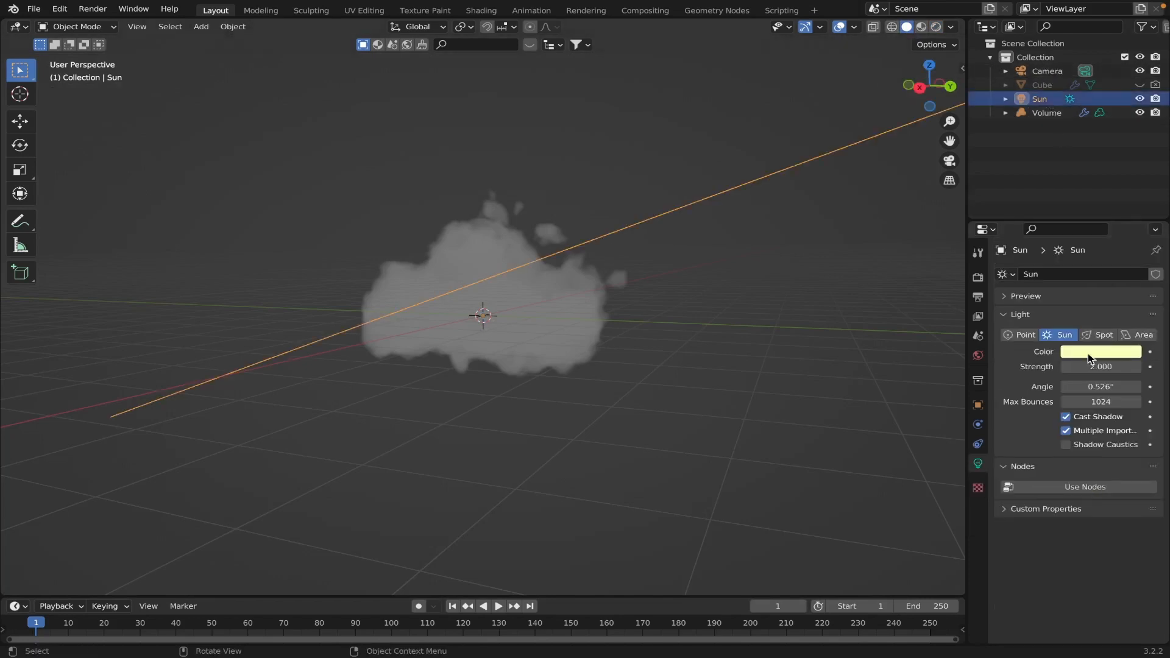
{"action": "left_click", "coordinate": [1104, 334]}
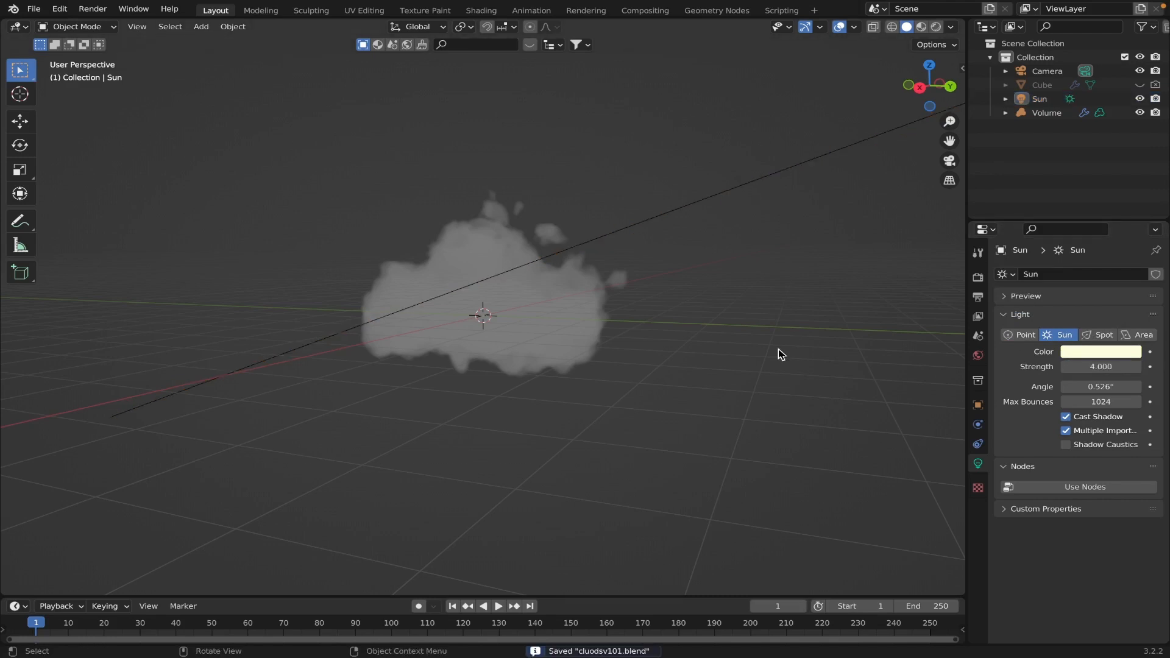
{"action": "mouse_move", "coordinate": [948, 357]}
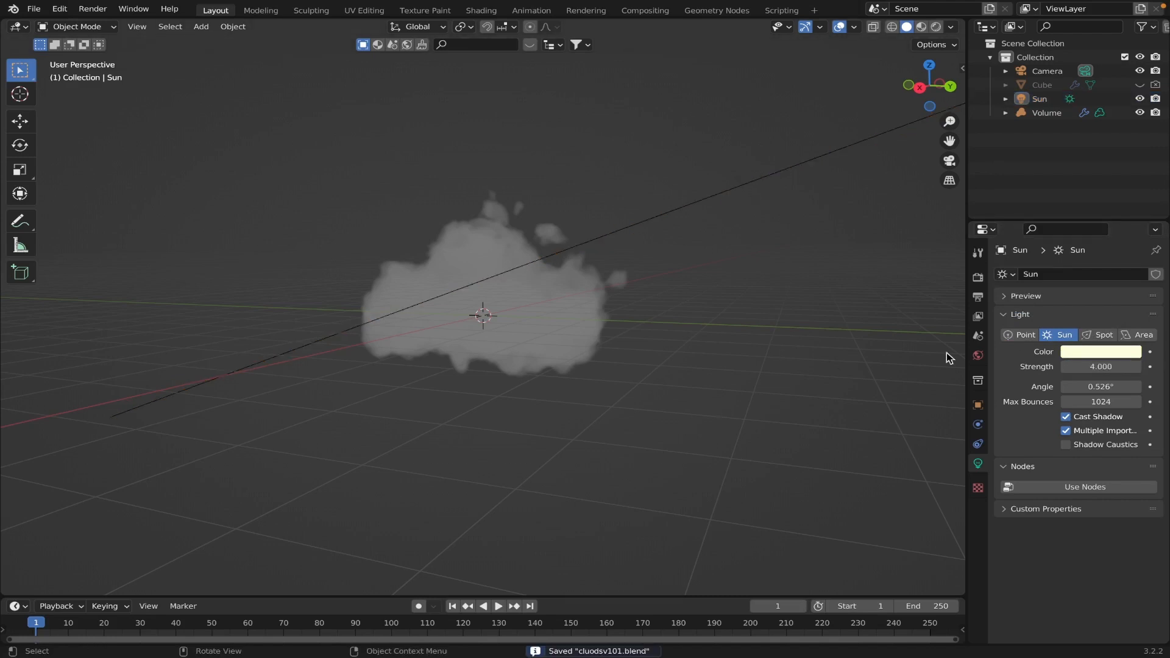
{"action": "left_click", "coordinate": [1100, 351]}
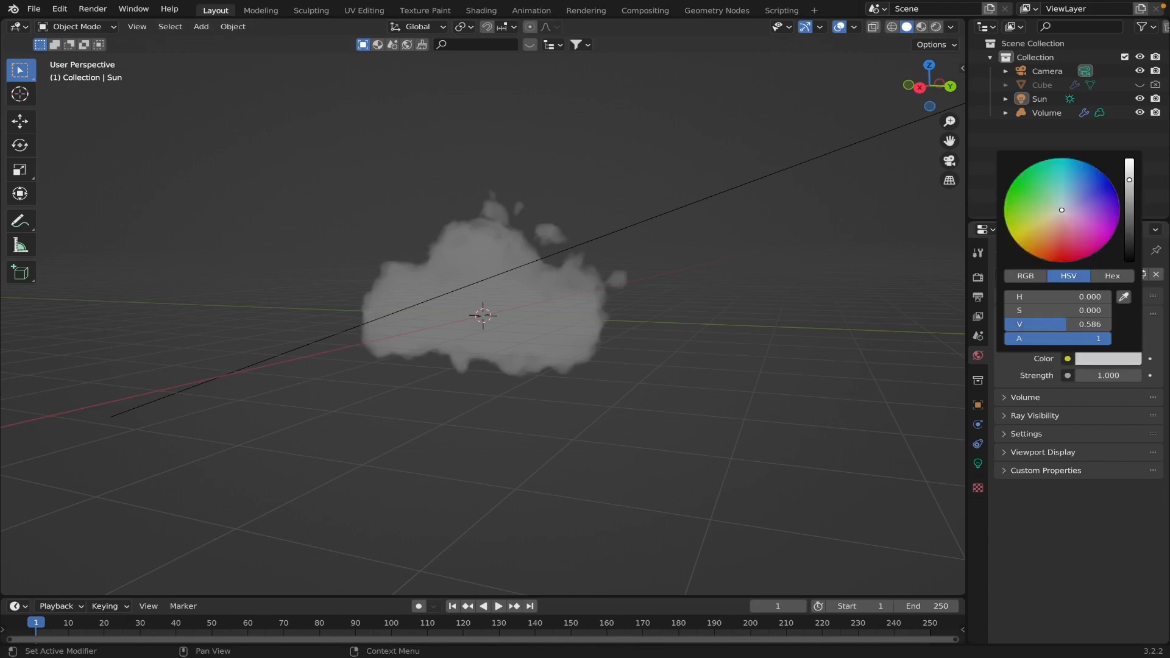
Tint the world background Surface colour a light sky blue.
{"action": "left_click", "coordinate": [1059, 201]}
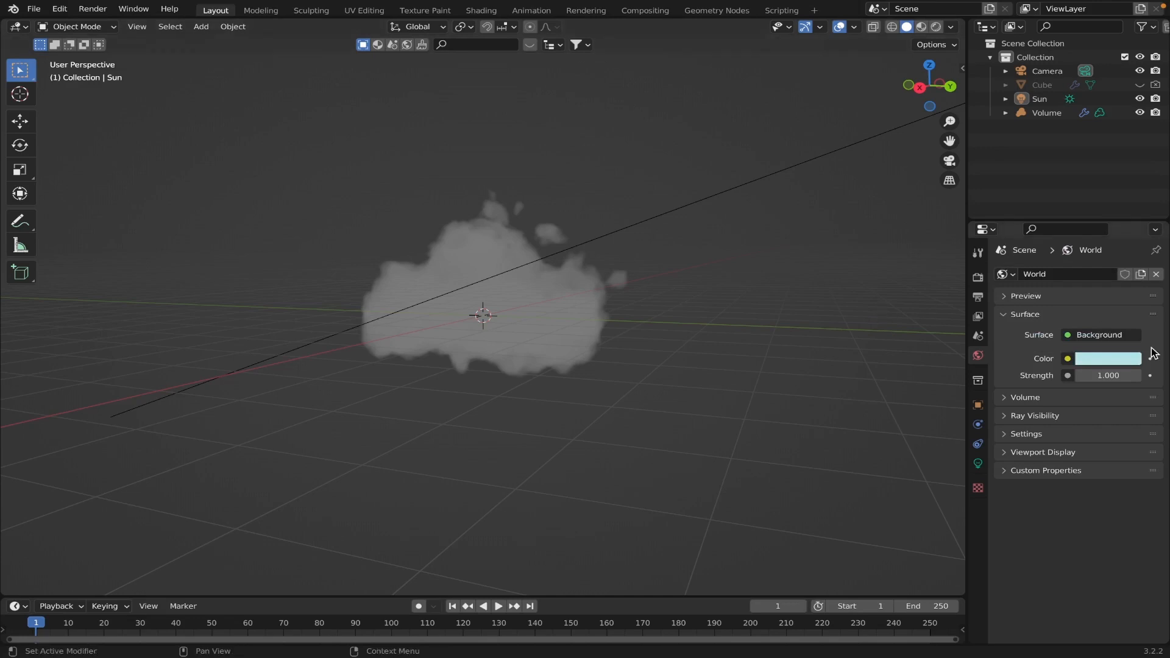
{"action": "left_click", "coordinate": [1107, 358]}
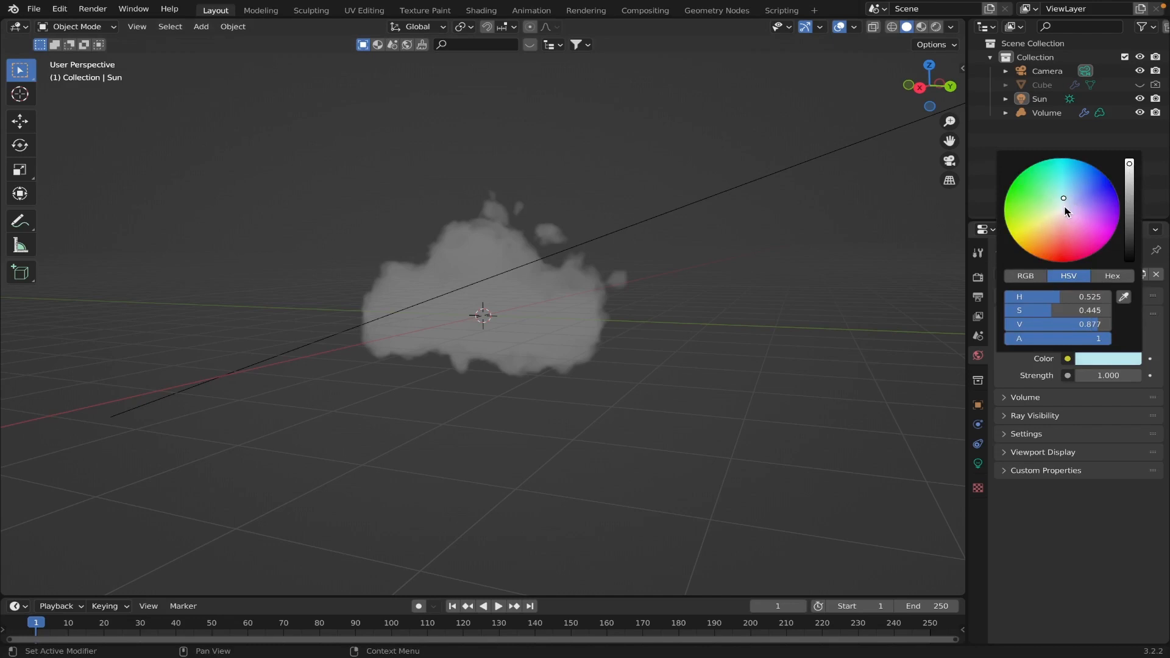
{"action": "left_click_drag", "start_coordinate": [1063, 197], "coordinate": [1059, 203]}
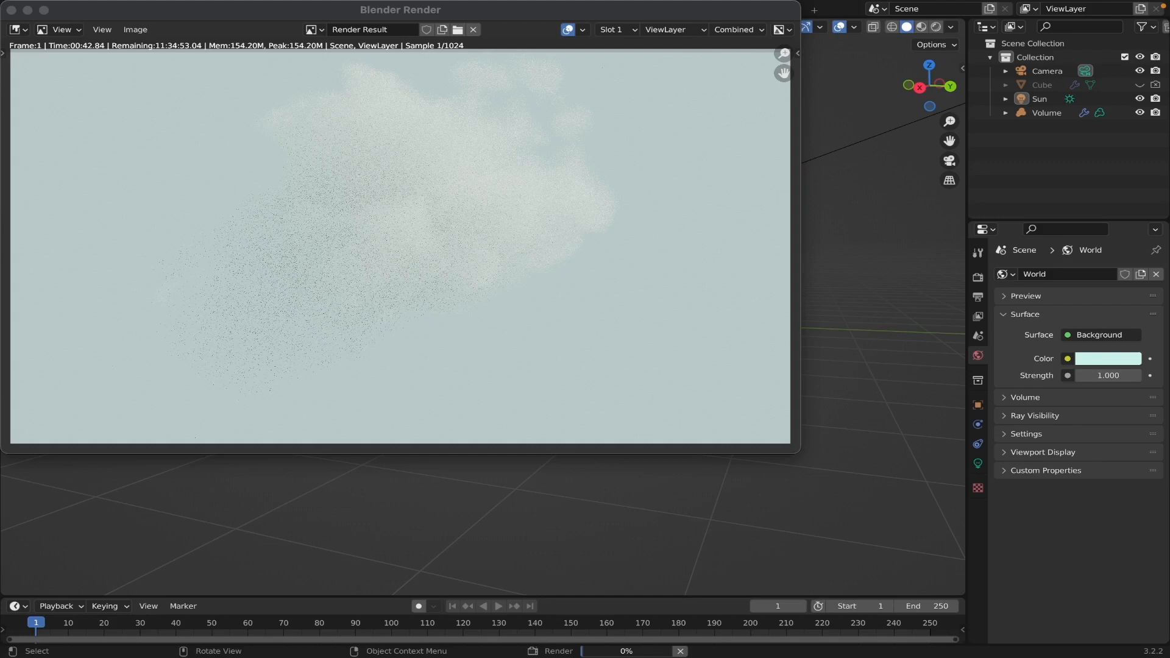
Lower the Sun's strength to 3.000 while the Cycles render of the cloud runs.
{"action": "left_click", "coordinate": [1038, 99]}
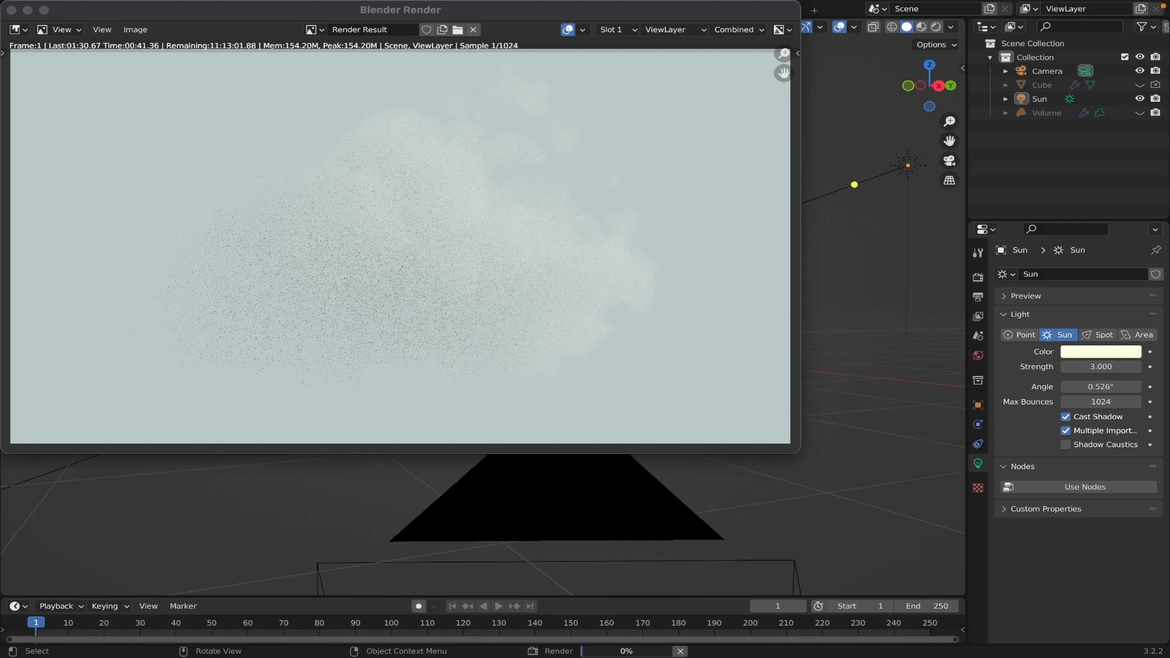